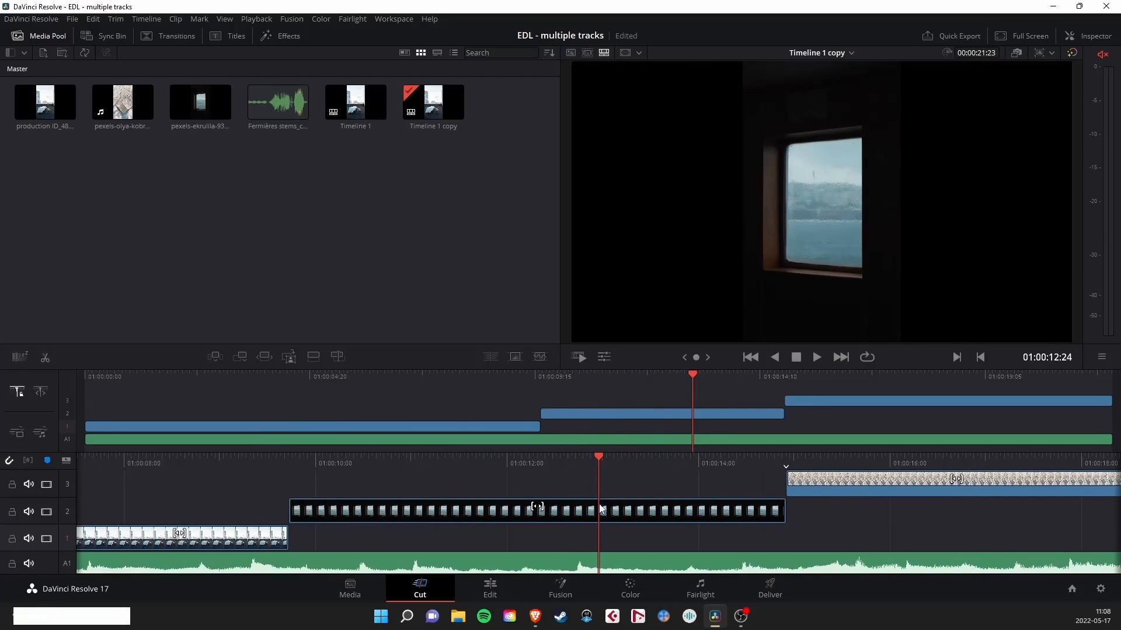
- Move the clips from video tracks 2 and 3 onto video track 1
left_click(331, 510)
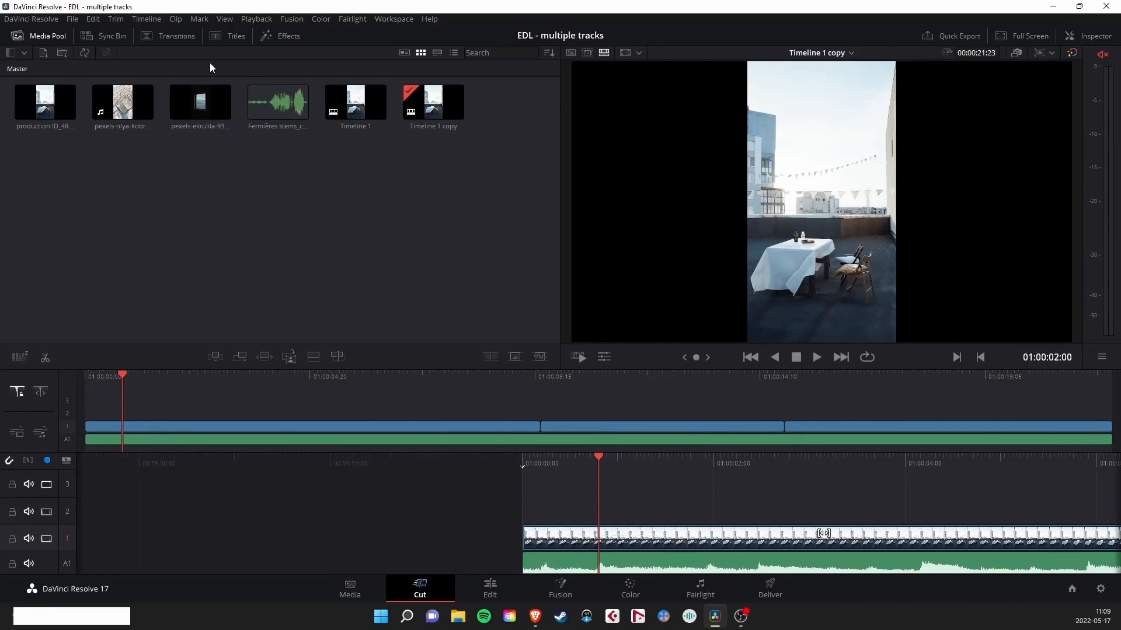
- Set up a timeline export named 'Timeline 1_EDL -1.1' as EDL Files (*.edl)
left_click(76, 18)
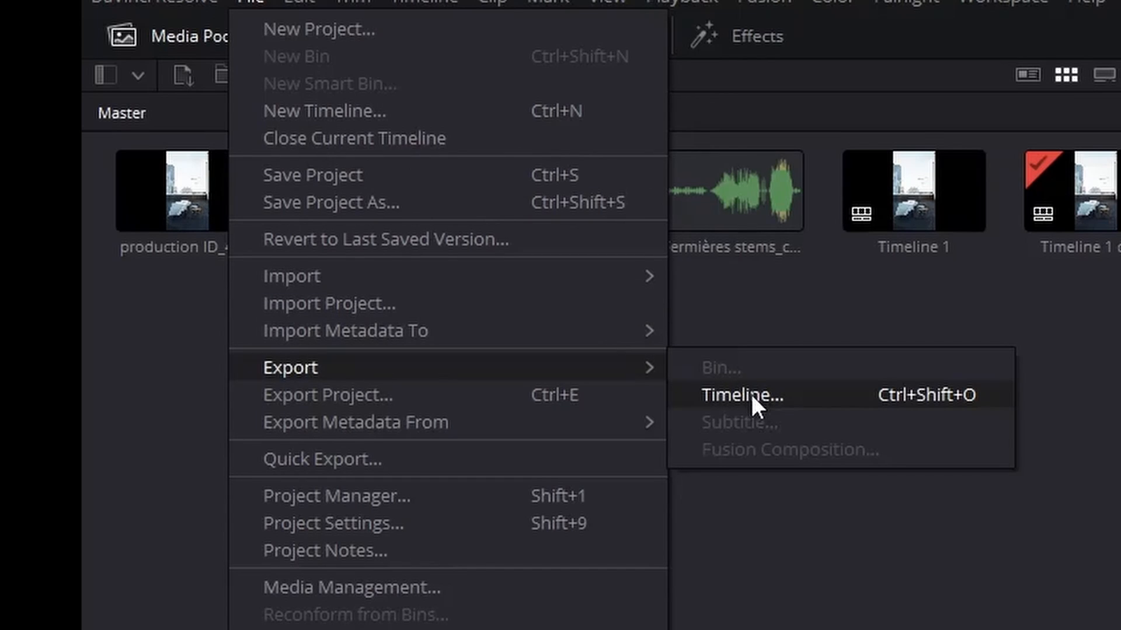
left_click(746, 395)
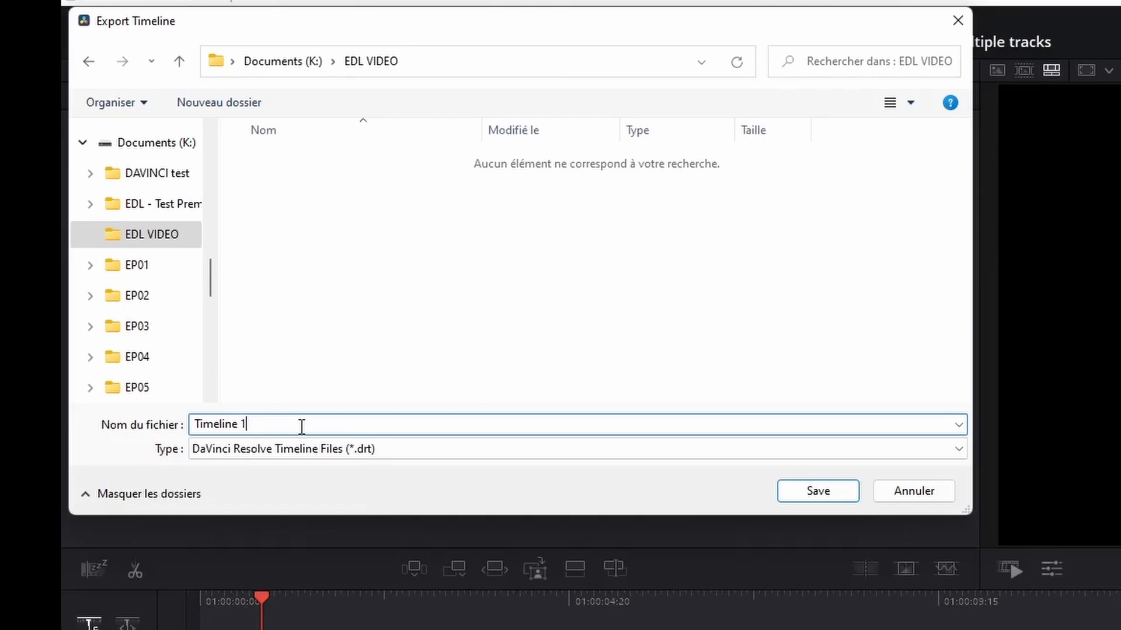
type("_EDL -")
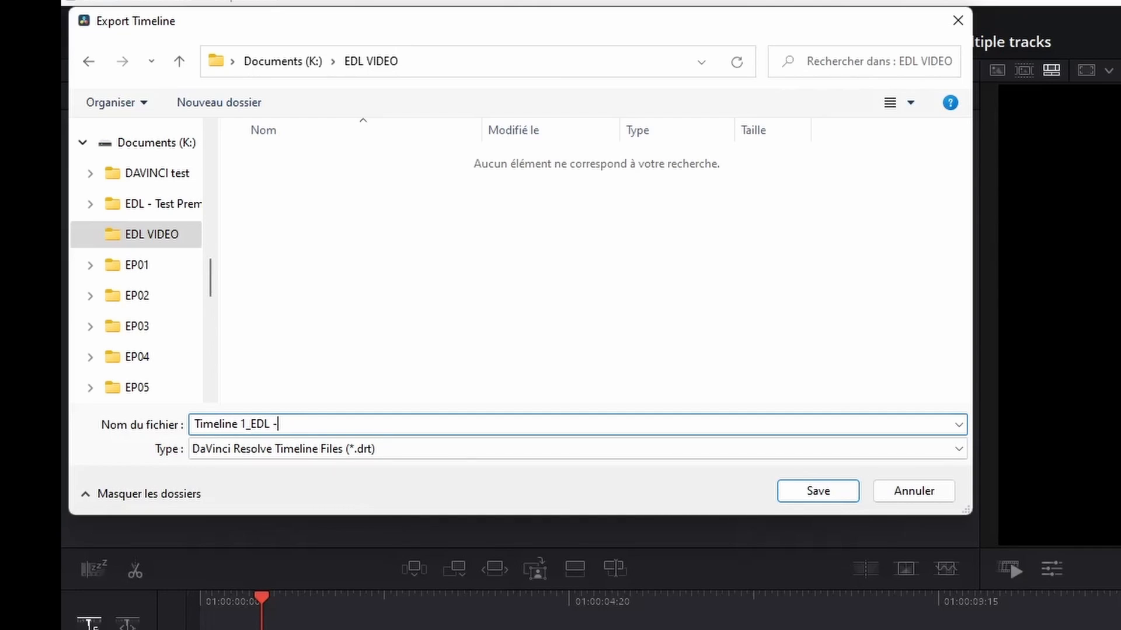
type("1.1")
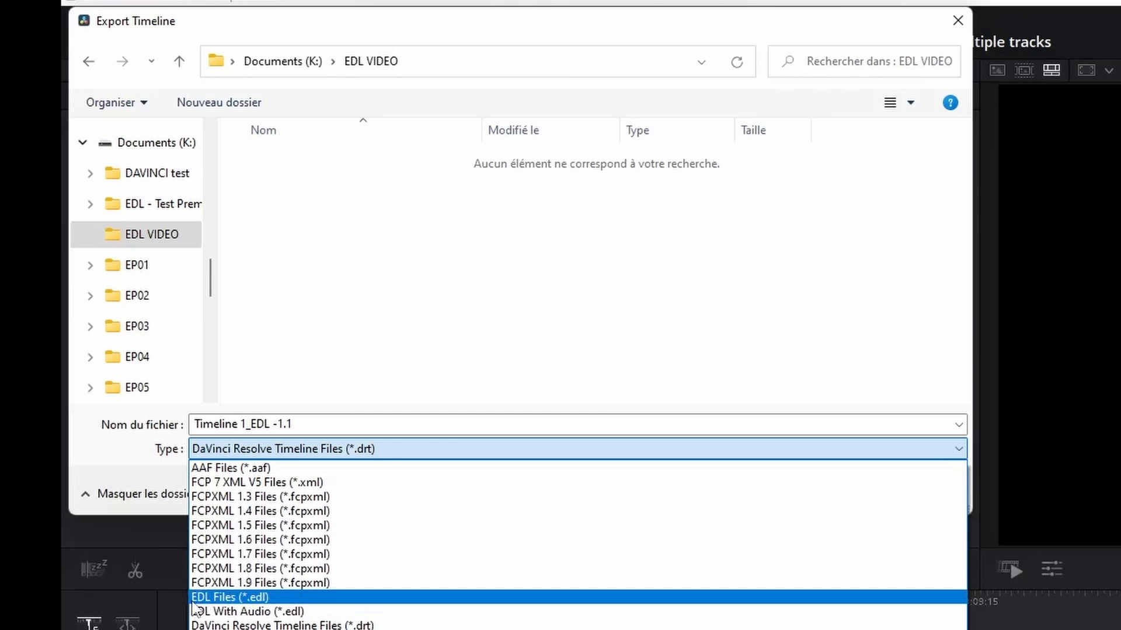
mouse_move(301, 616)
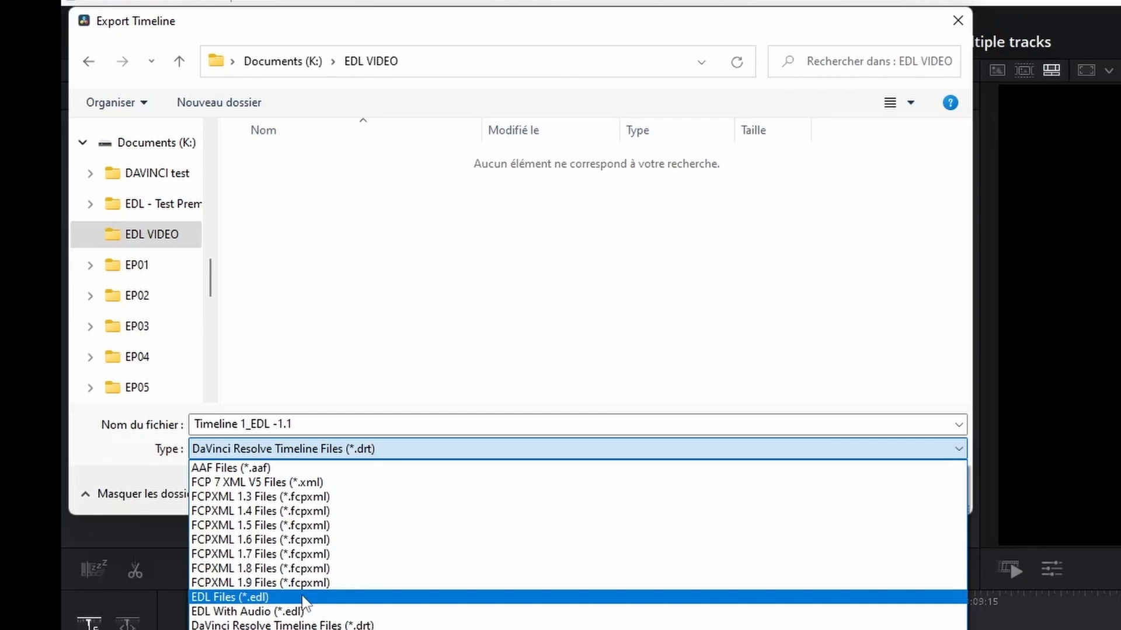
left_click(233, 597)
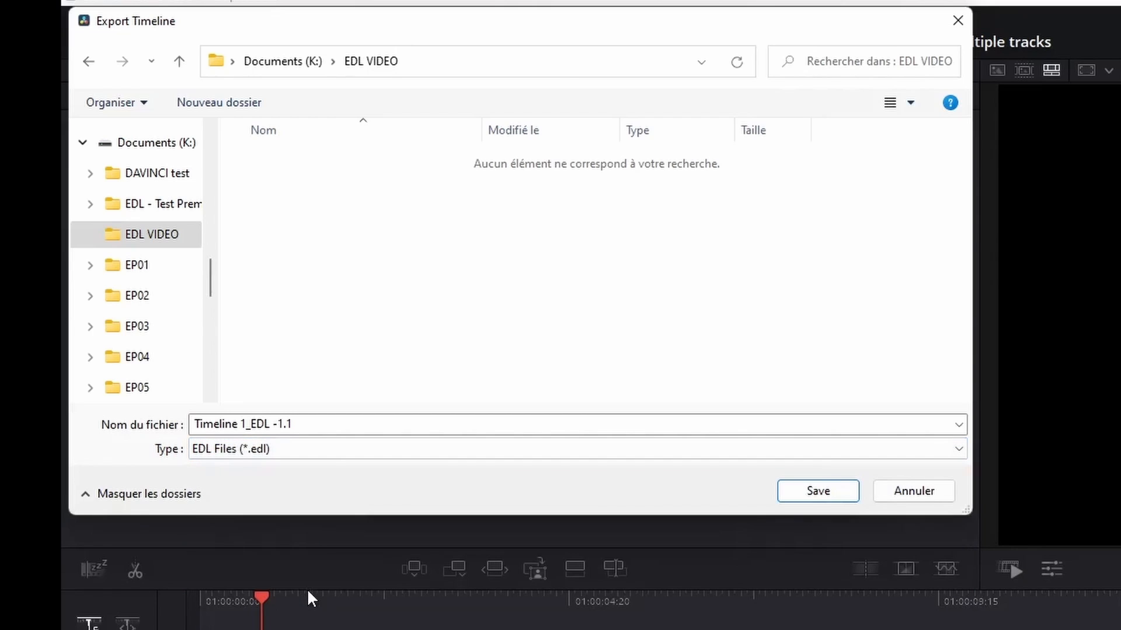
- Save the 1.1 EDL export and close the dialog
left_click(817, 491)
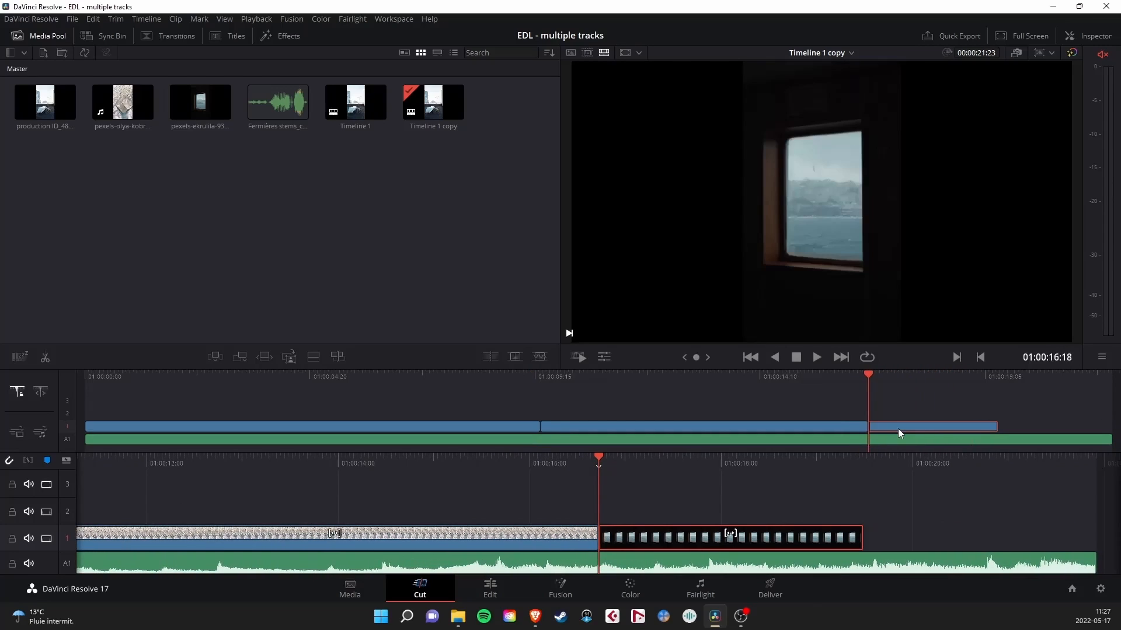
mouse_move(1085, 576)
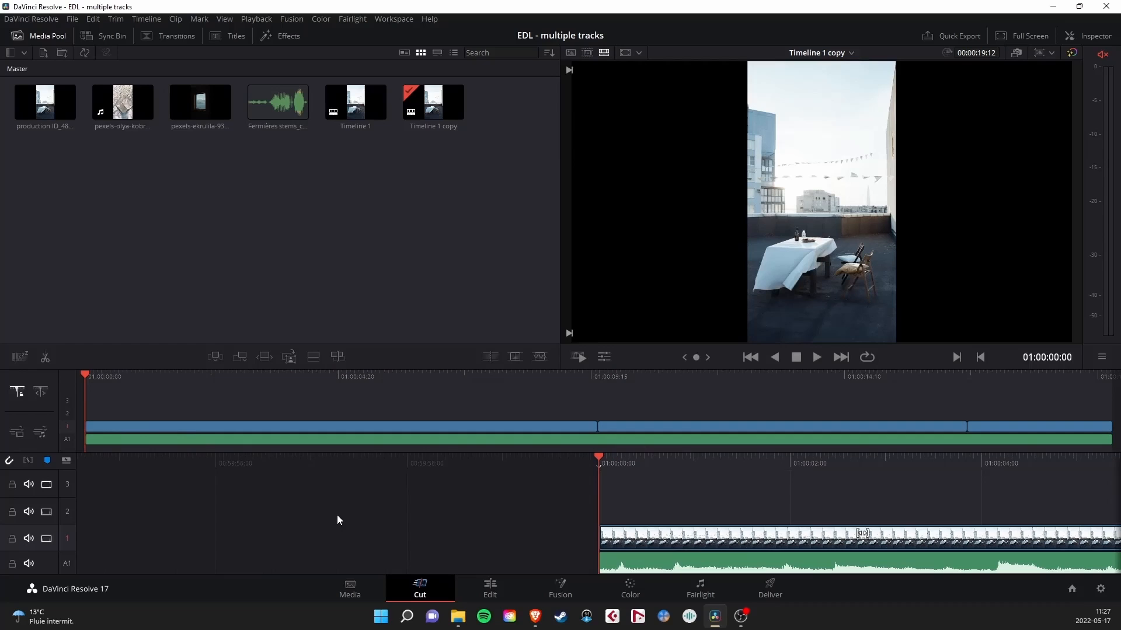
mouse_move(536, 524)
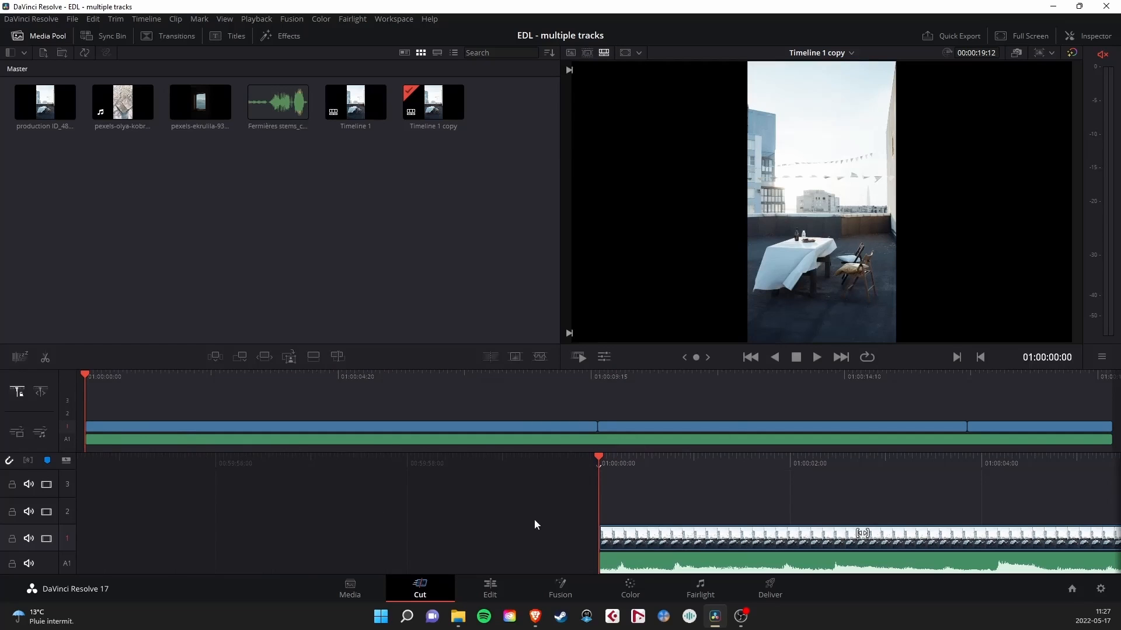
- Export the revised timeline as EDL 'Timeline 1_EDL - 1.2' into EDL VIDEO
left_click(75, 19)
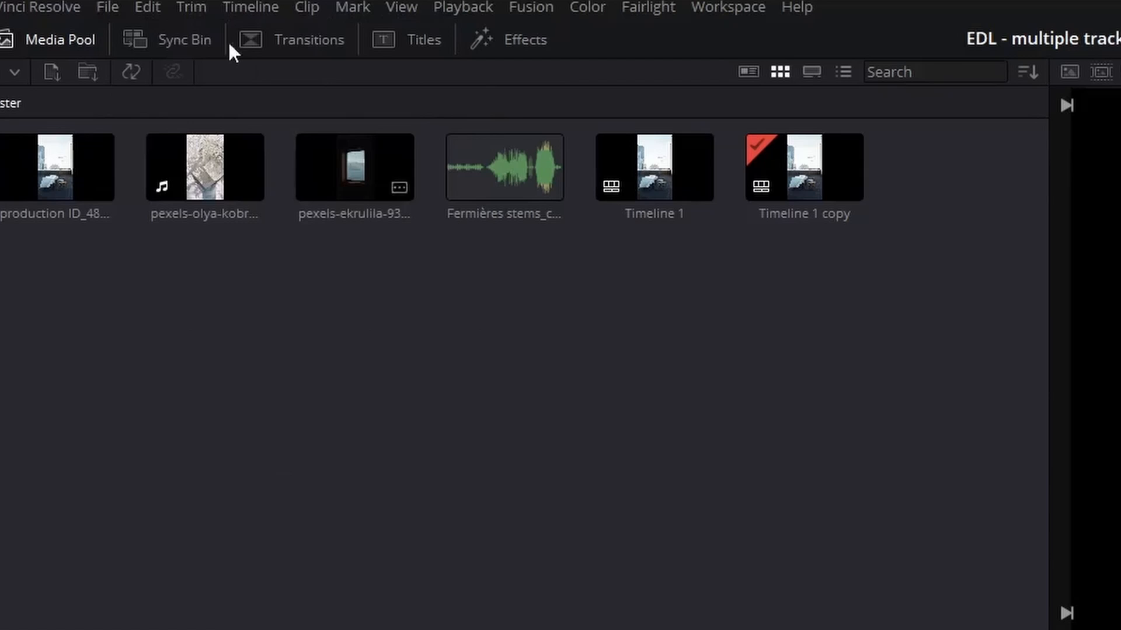
left_click(107, 6)
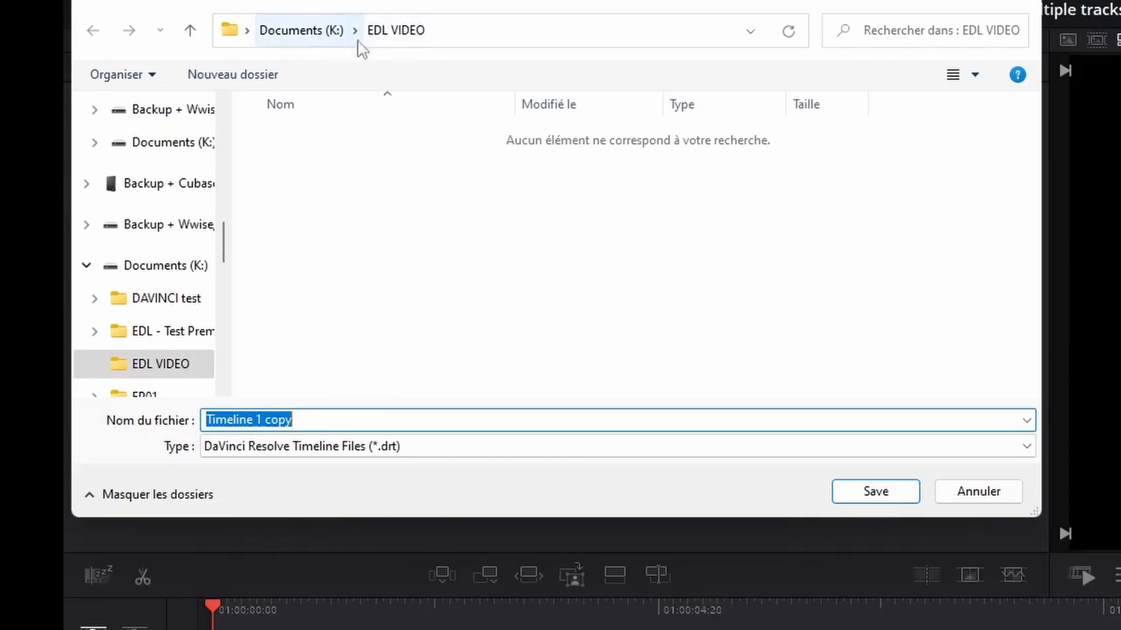
left_click(615, 440)
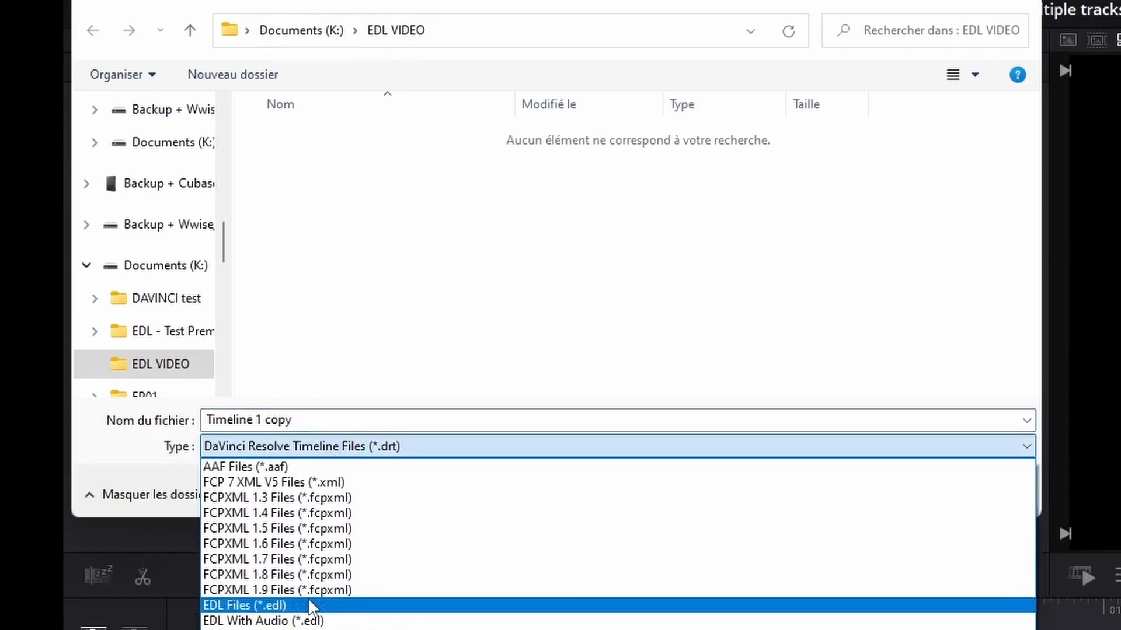
left_click(244, 621)
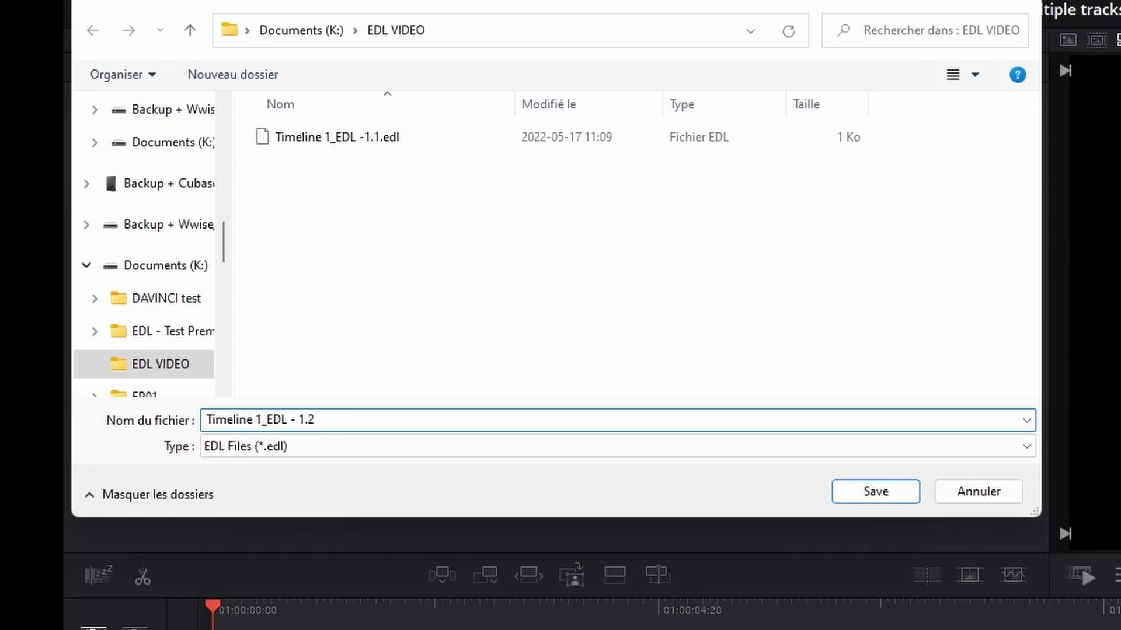
left_click(876, 491)
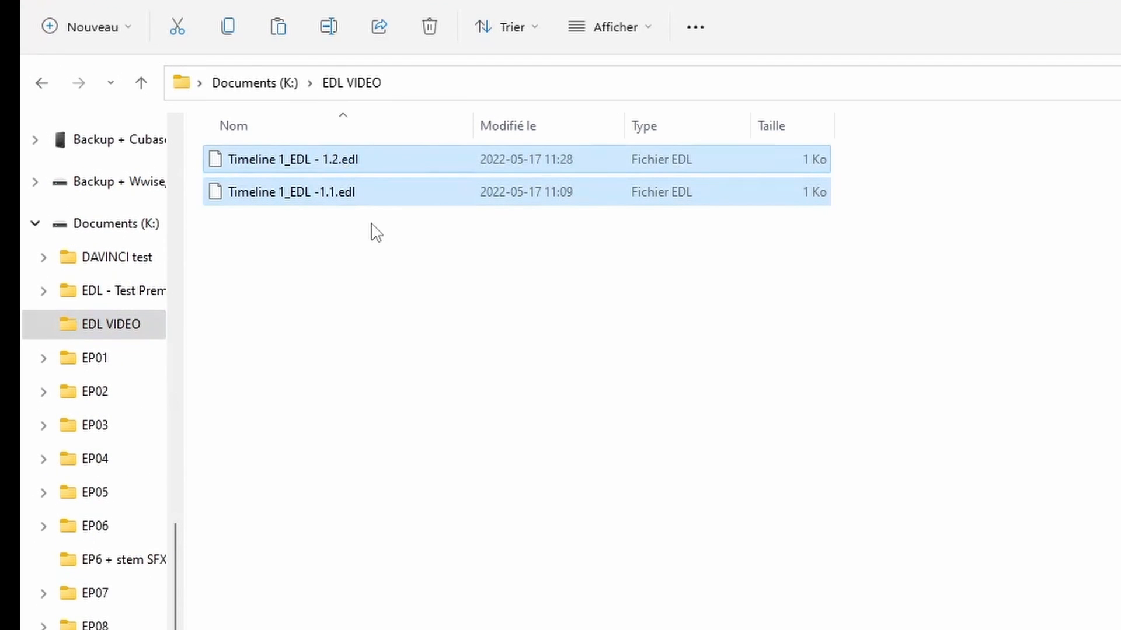
- Deselect the two EDL files in the EDL VIDEO folder
left_click(434, 253)
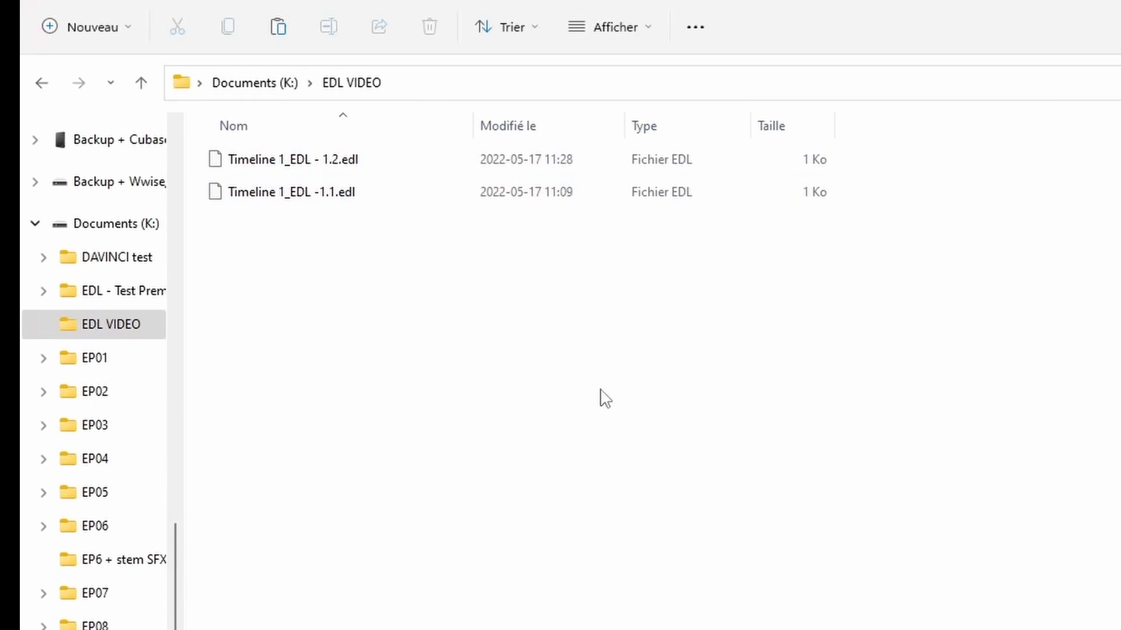
mouse_move(893, 293)
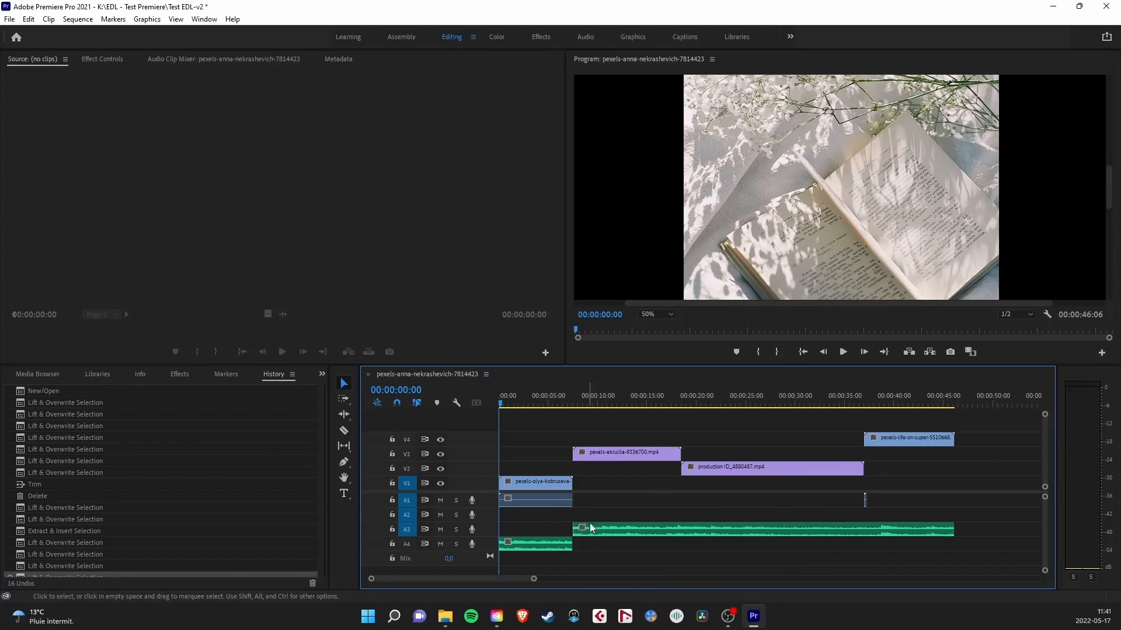
- Drag the remaining clips down onto V1, last clip after the others
left_click(639, 536)
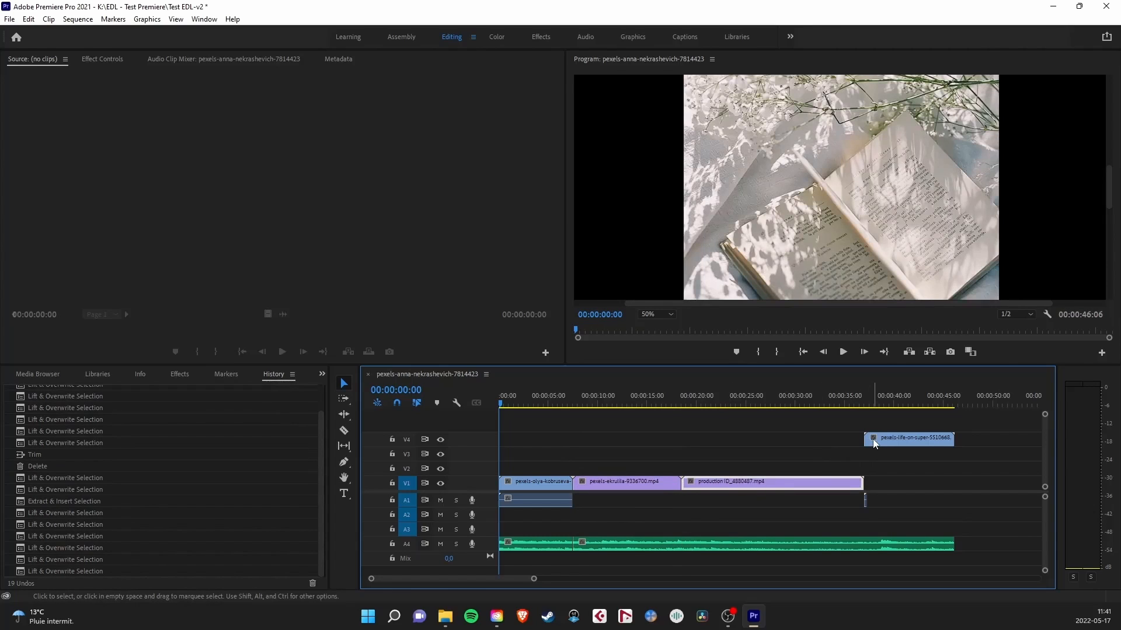
left_click_drag(909, 439, 909, 481)
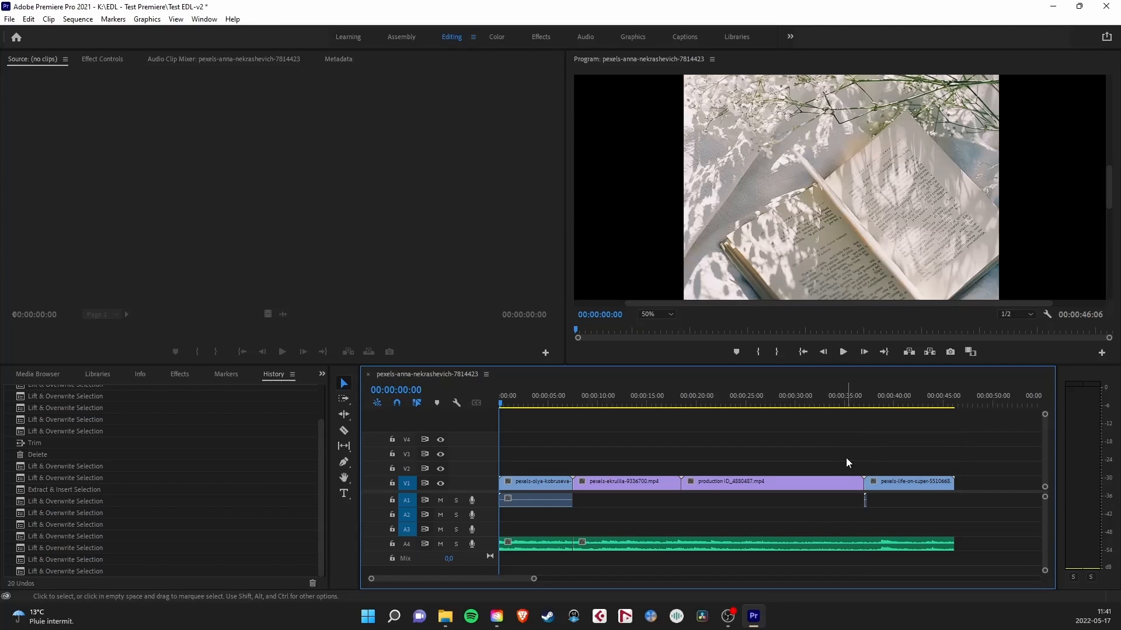
- Start a Final Cut Pro XML export named 'Timeline Premiere - 2.1' in EDL VIDEO
left_click(8, 19)
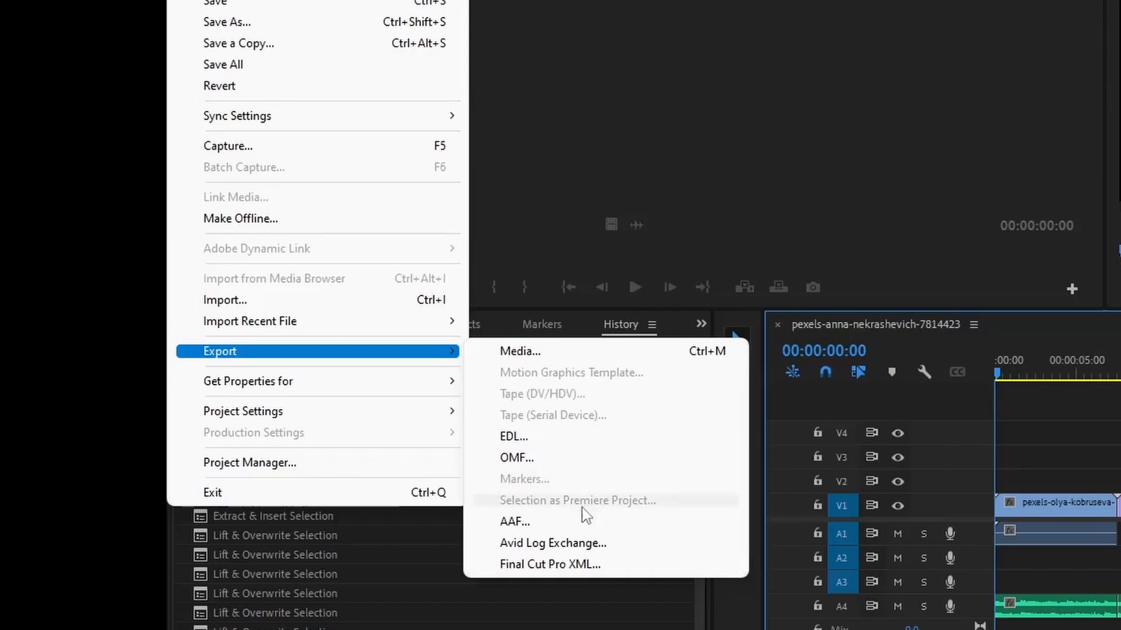
mouse_move(621, 572)
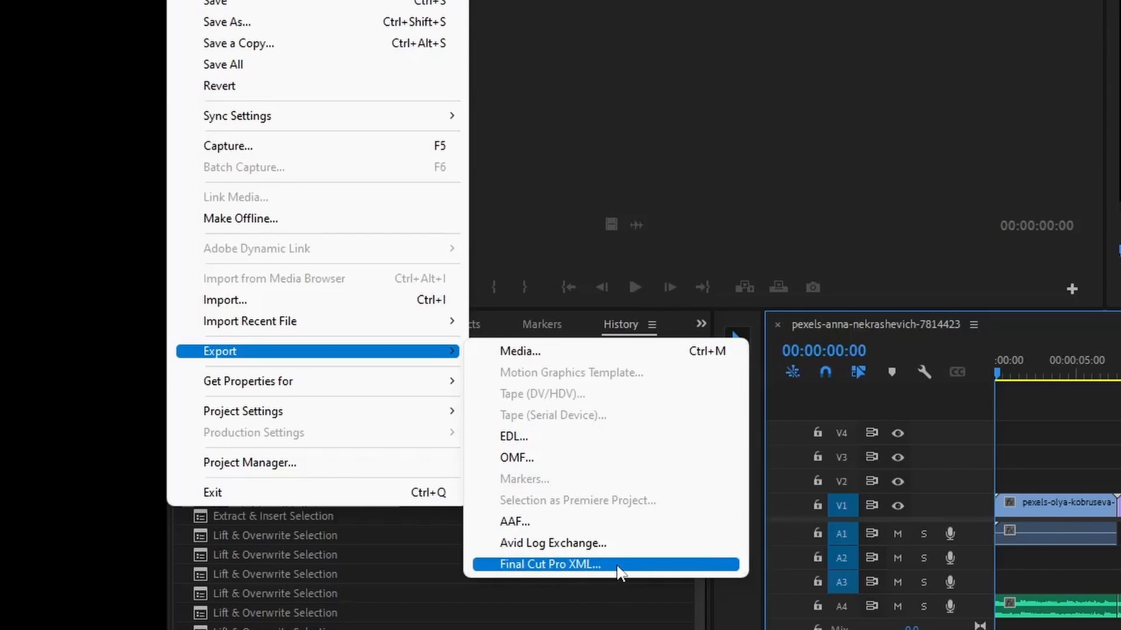
left_click(550, 565)
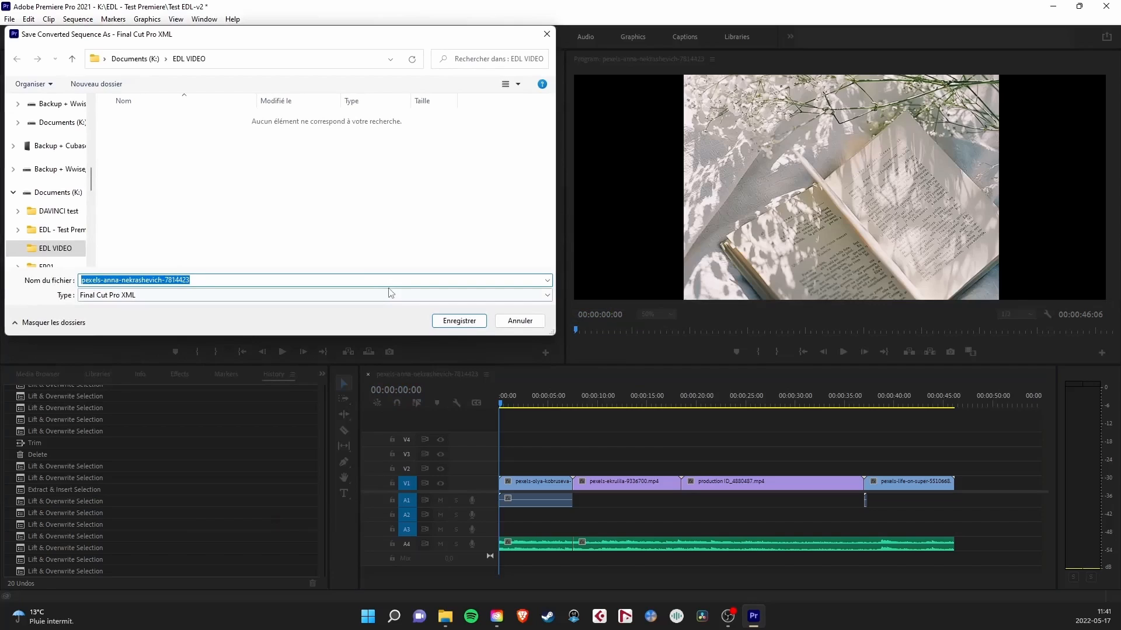
left_click(119, 281)
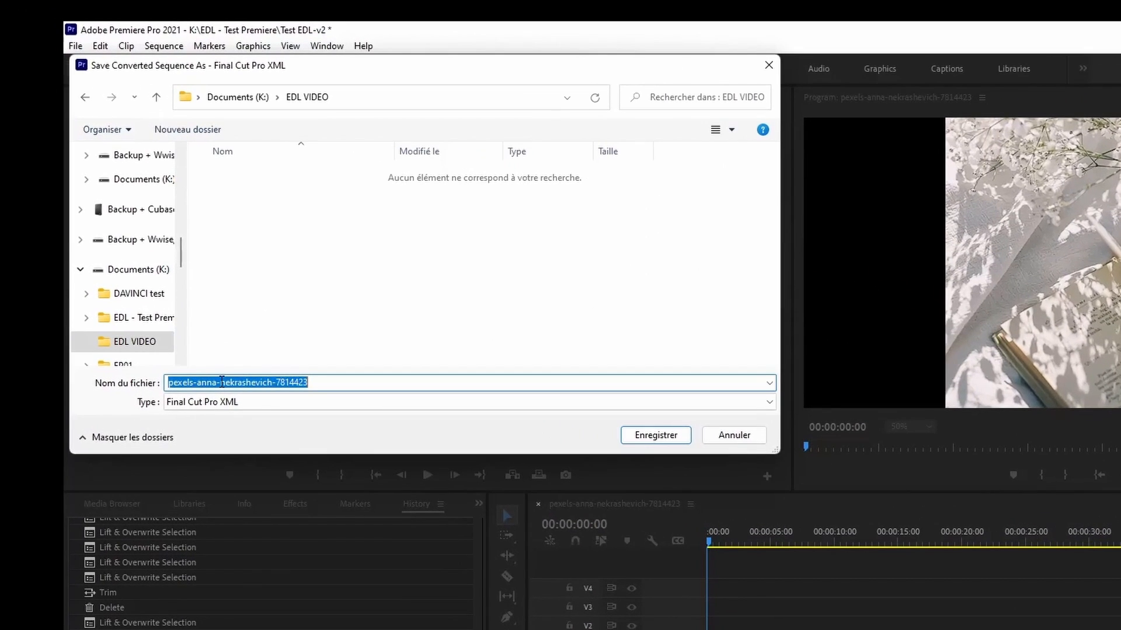
type("Timeline 2.1")
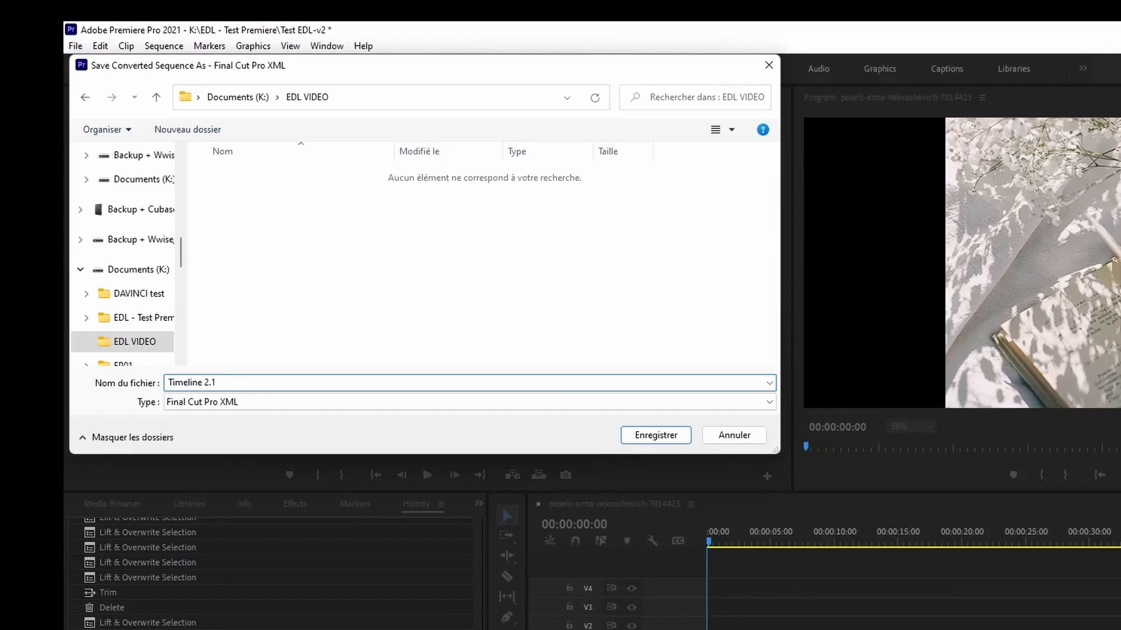
type("Premiere -")
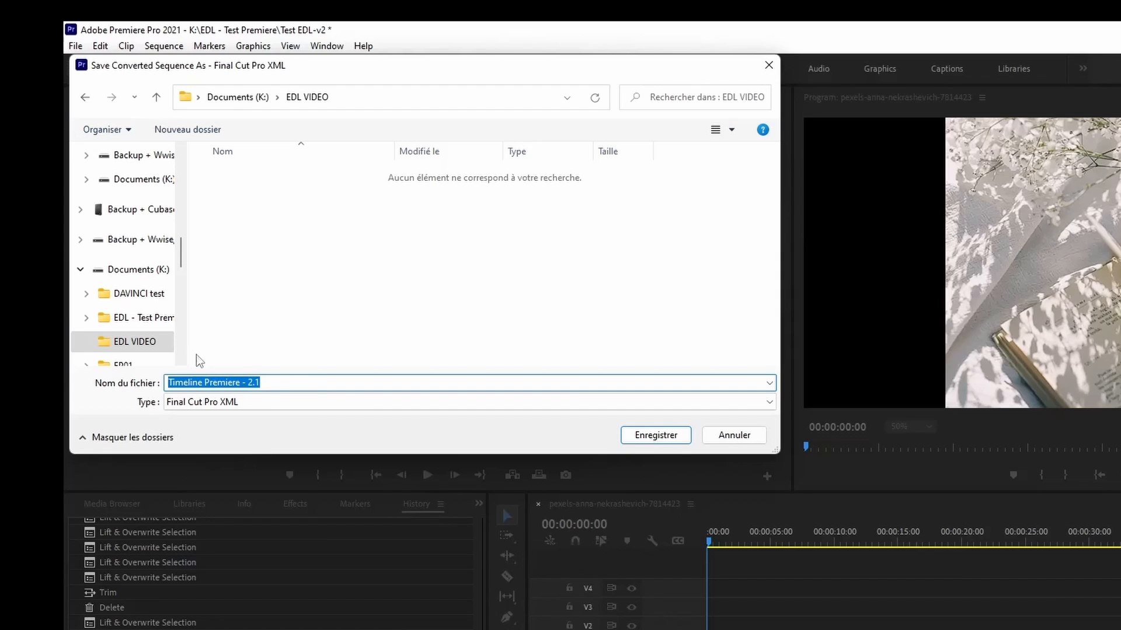
- Save the 2.1 XML export and delete the last clip from the sequence
left_click(656, 435)
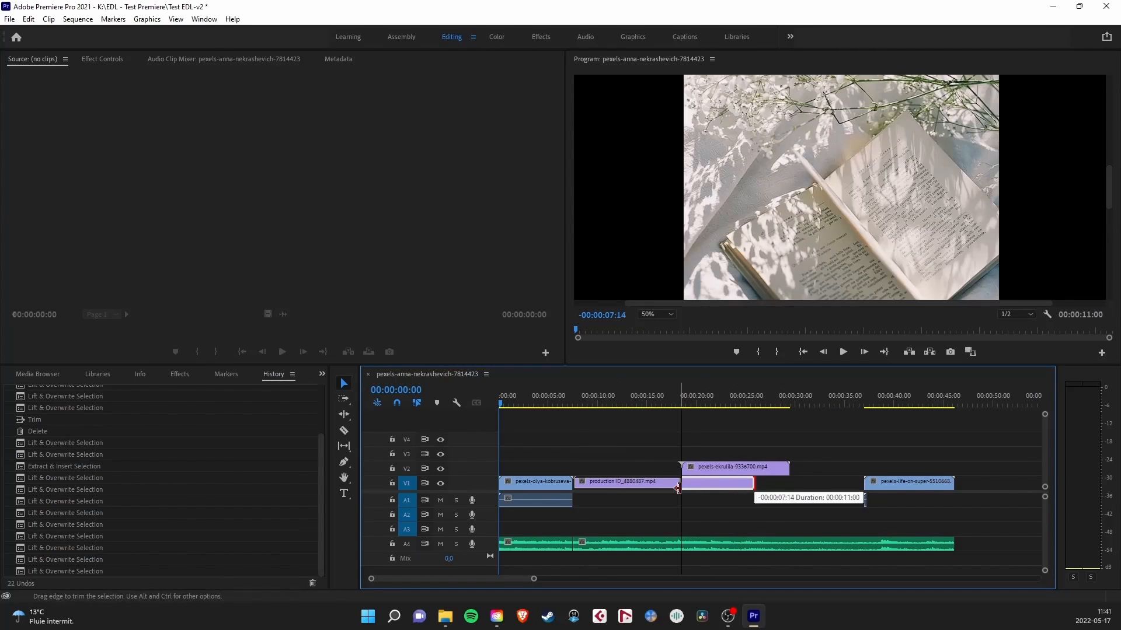
right_click(872, 483)
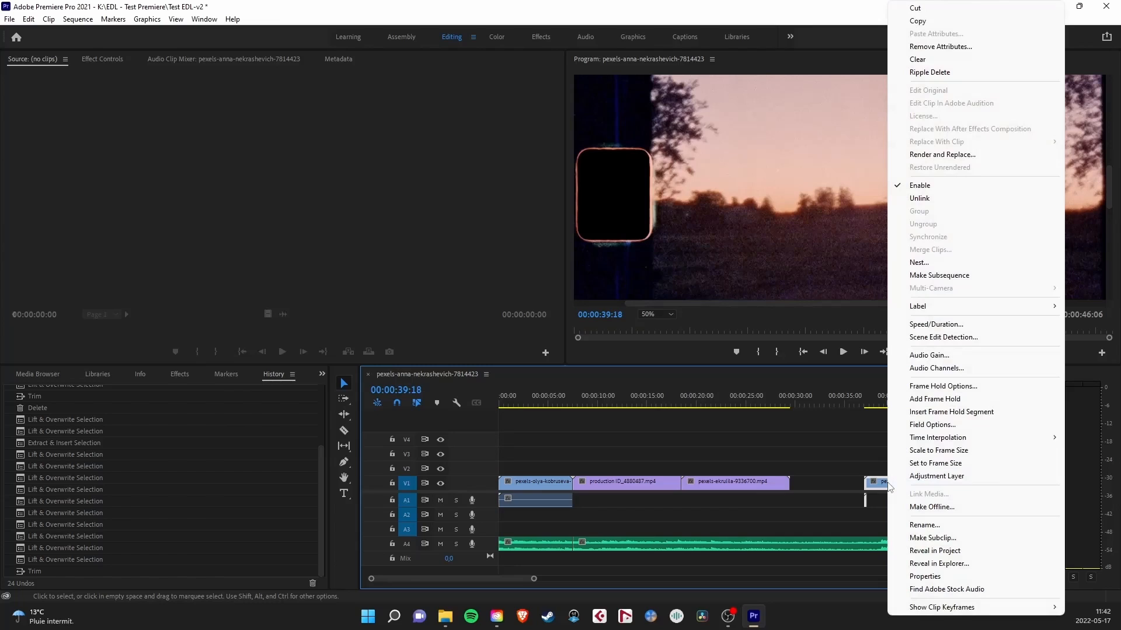
left_click(916, 7)
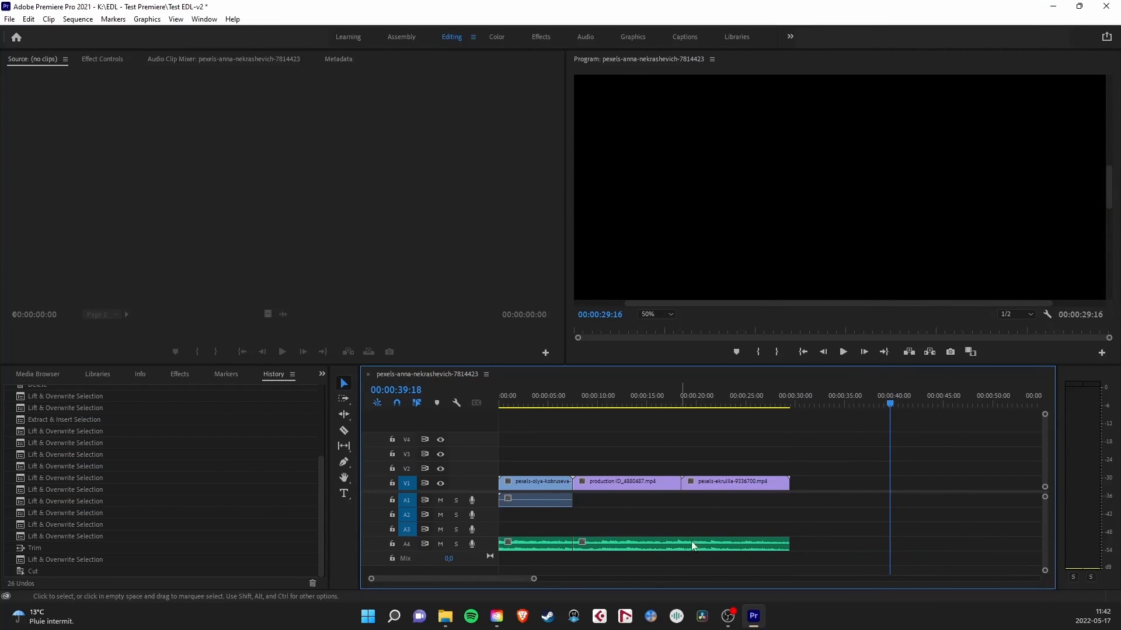
- Export the edited sequence as Final Cut Pro XML 'Timeline Premiere - 2.2'
left_click(8, 19)
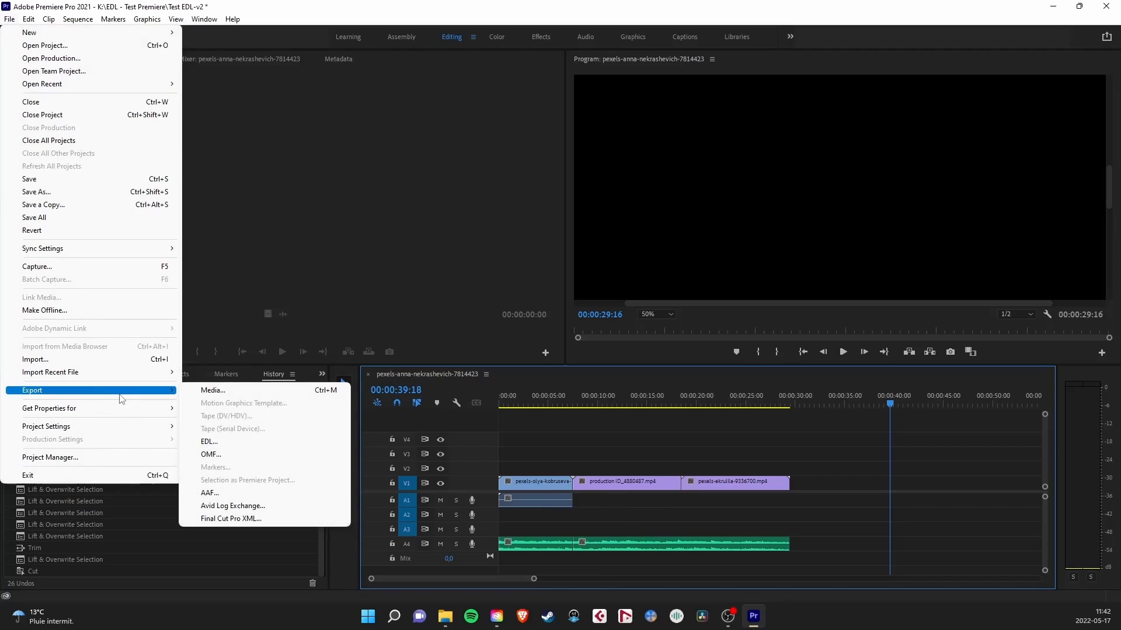
left_click(230, 519)
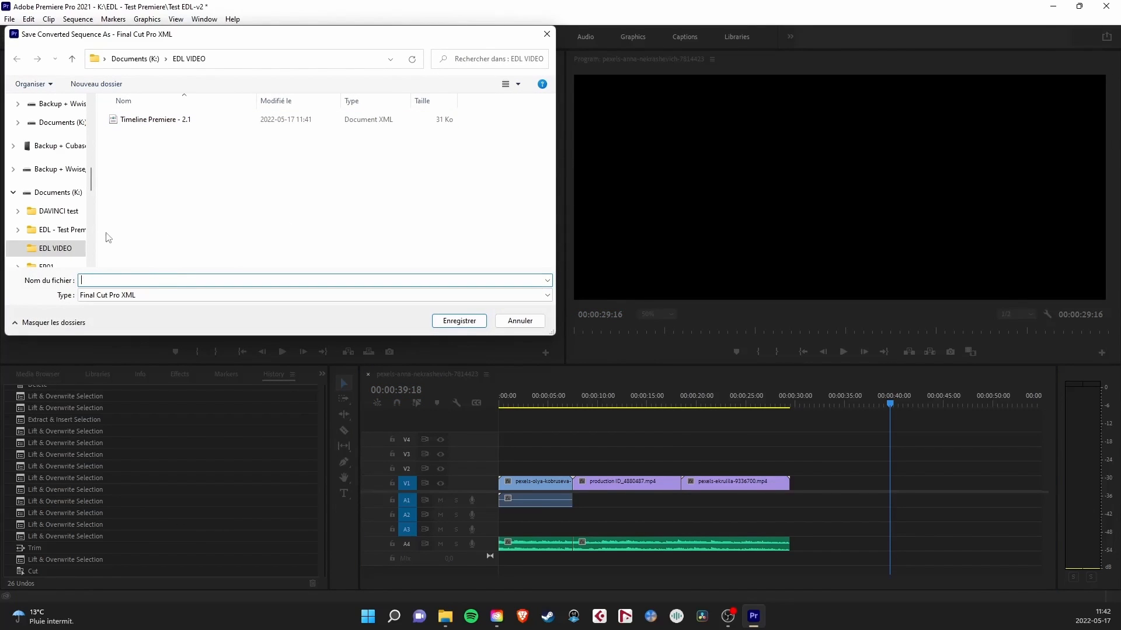
type("Timeline Premiere - 2.2")
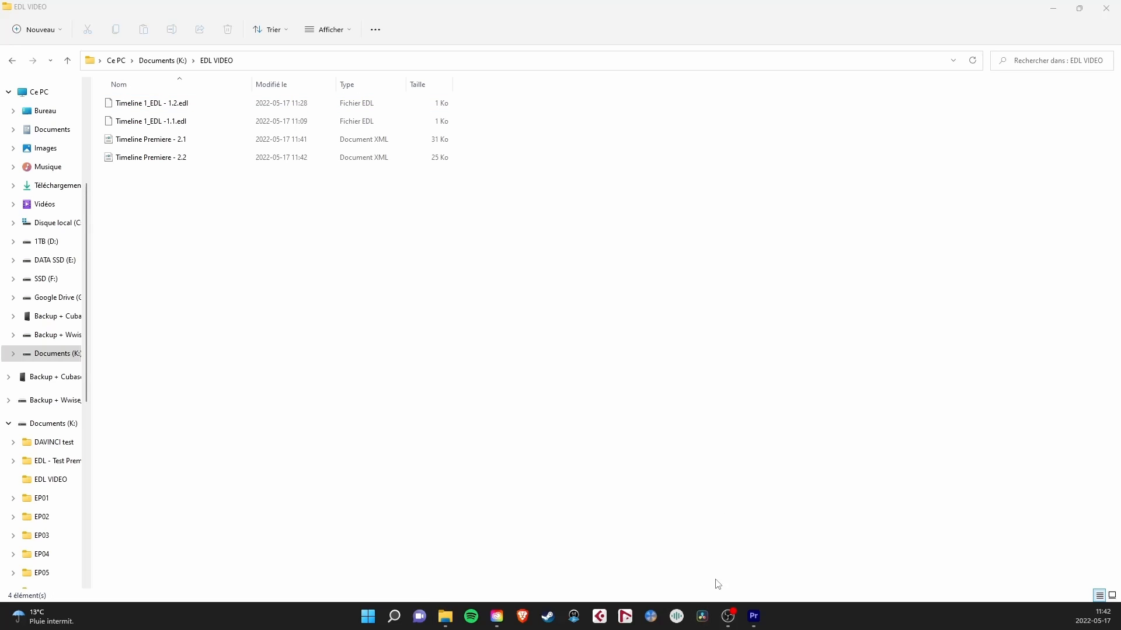
left_click(702, 616)
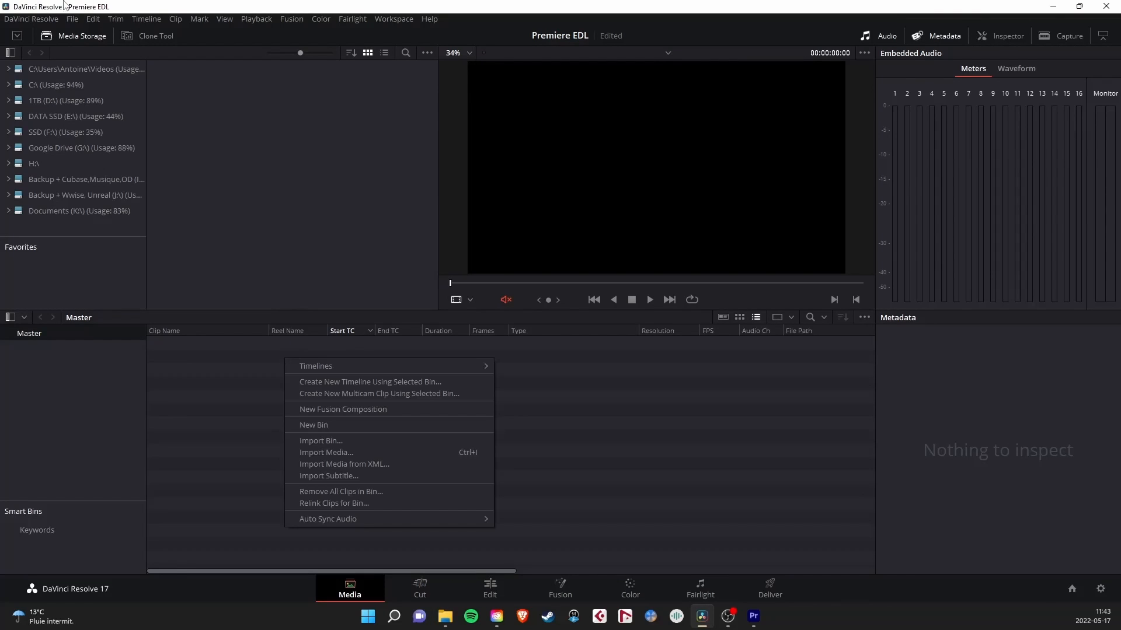
- Import the 'Timeline Premiere - 2.1' XML as a timeline with its source clips
left_click(72, 18)
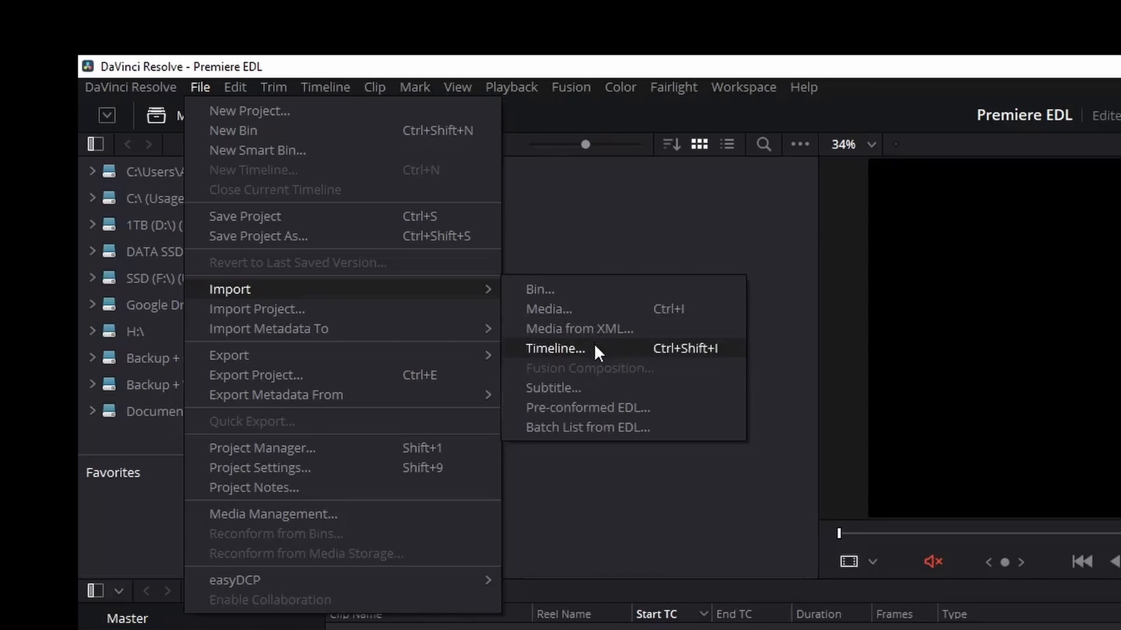
left_click(555, 348)
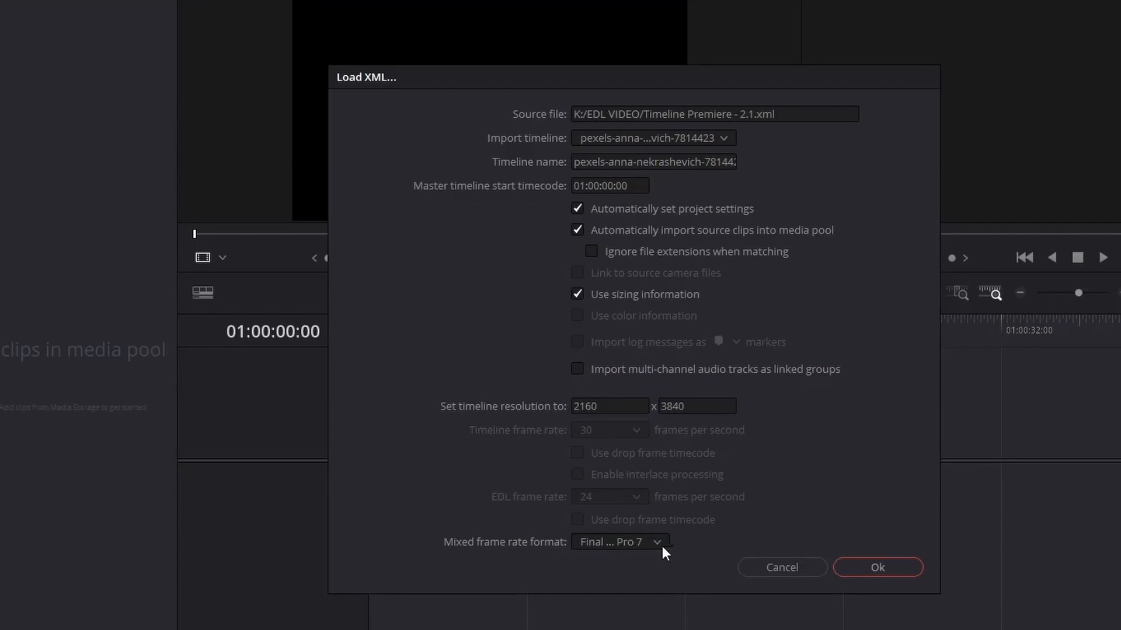
left_click(878, 567)
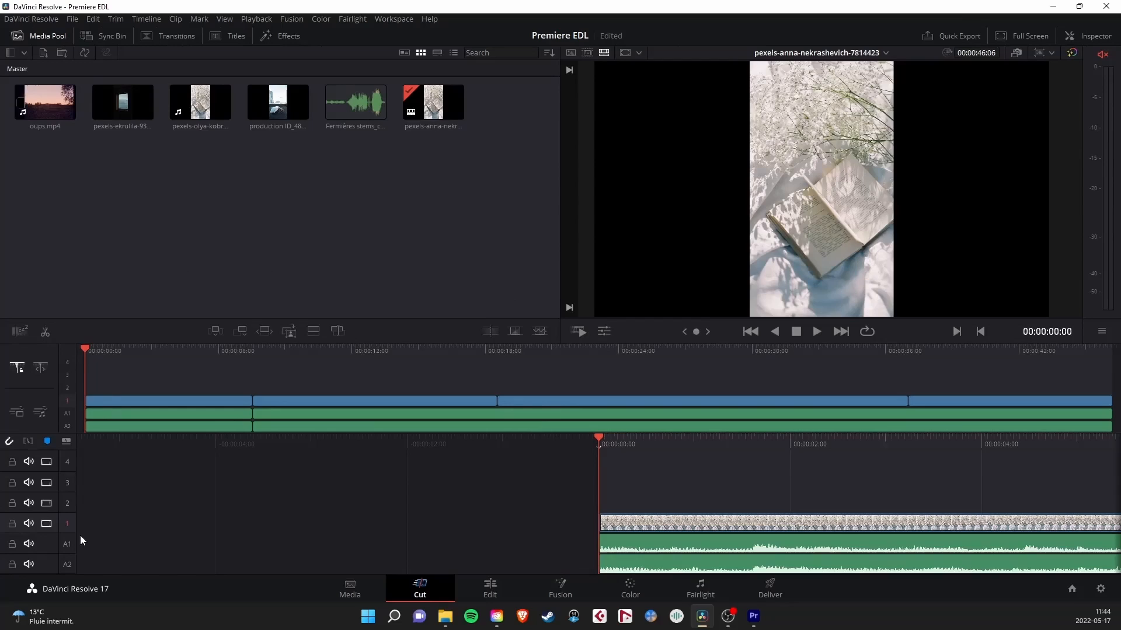
- Export the imported timeline as an EDL file named with 'Premiere'
left_click(816, 332)
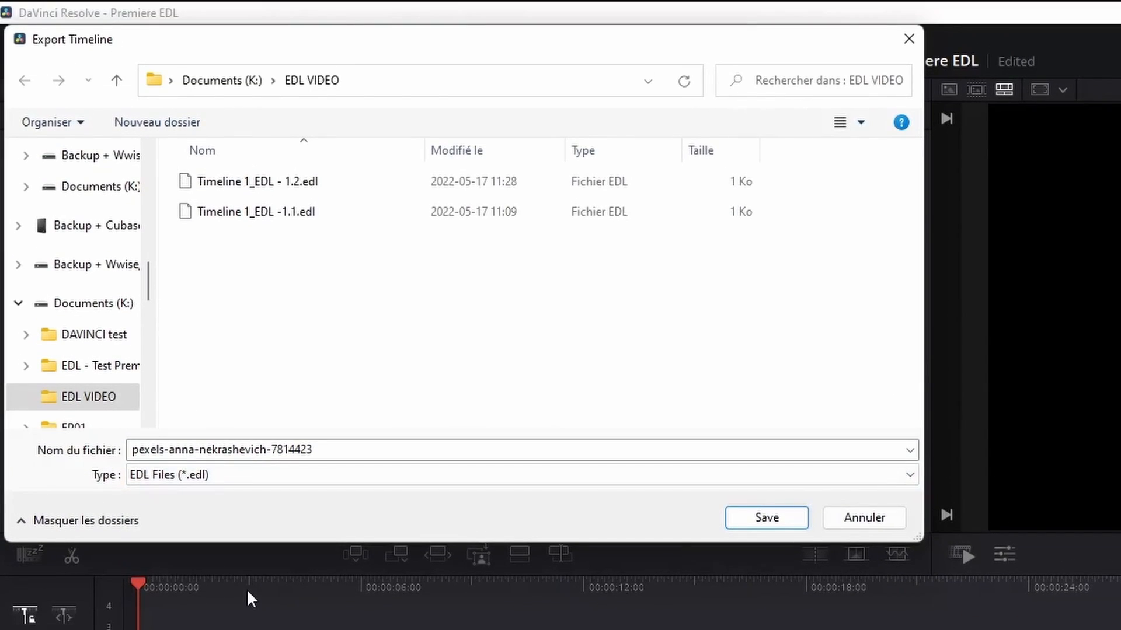
type("Premiere")
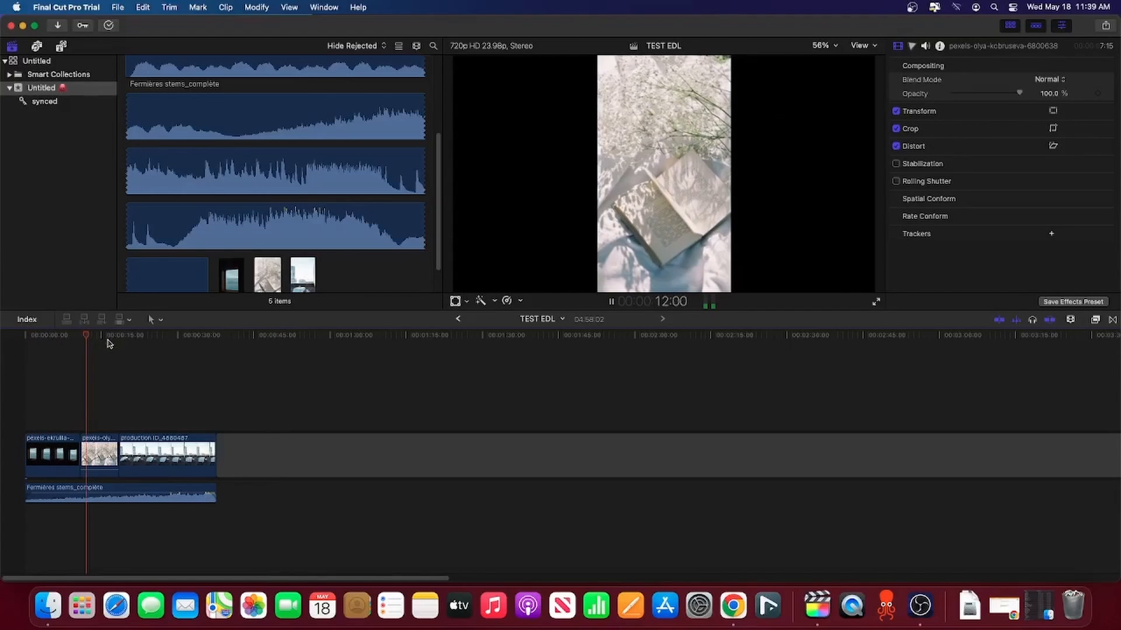
- Open Final Cut Pro's File menu for the TEST EDL project
left_click(135, 338)
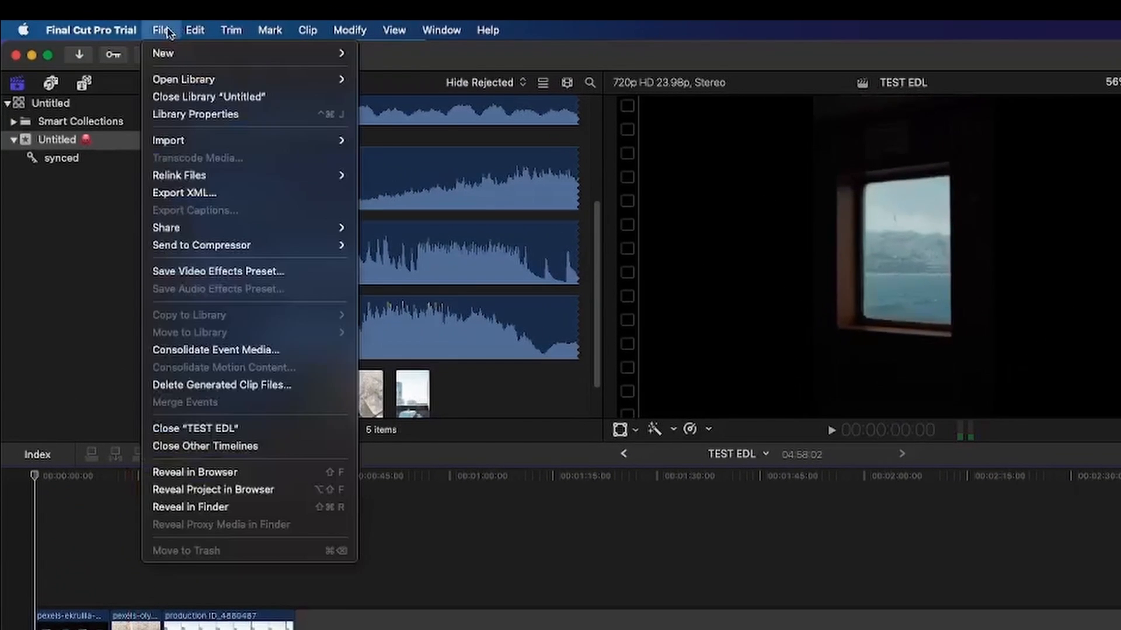
mouse_move(202, 119)
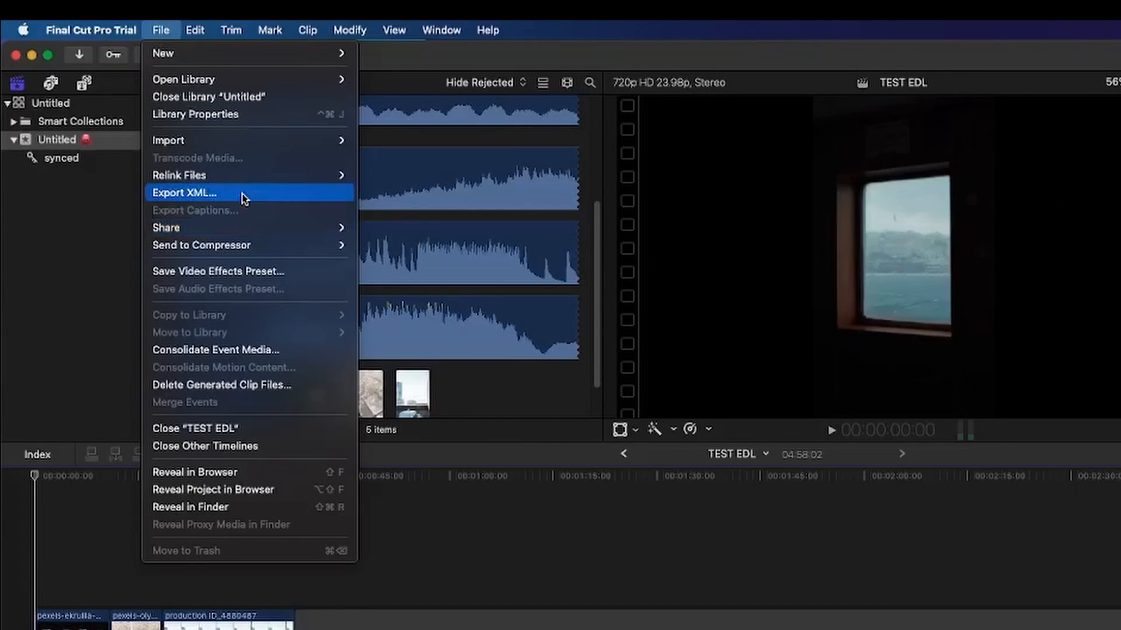
- Save the timeline XML as 'TEST EDL-Final cut 1.1' in the EDL VIDEO folder
left_click(182, 193)
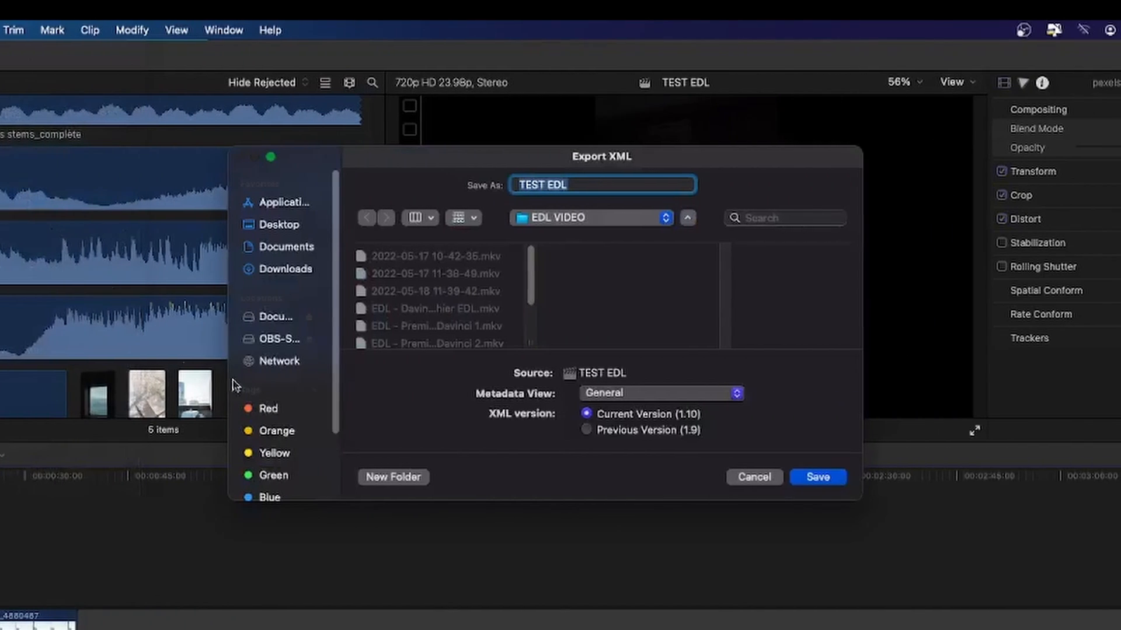
left_click(276, 317)
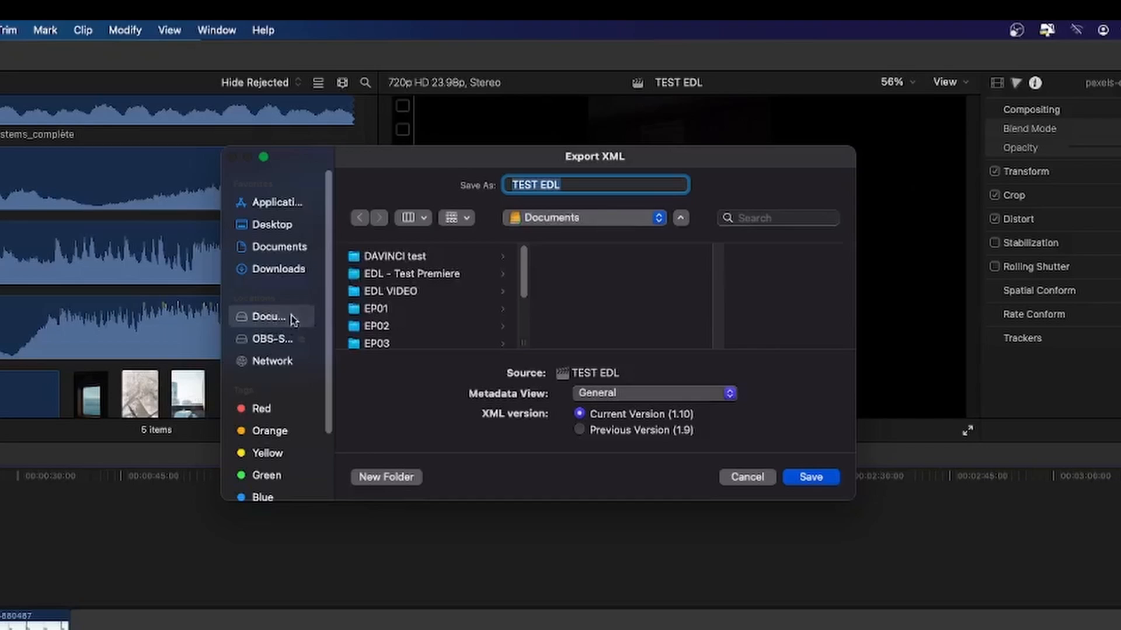
double_click(390, 291)
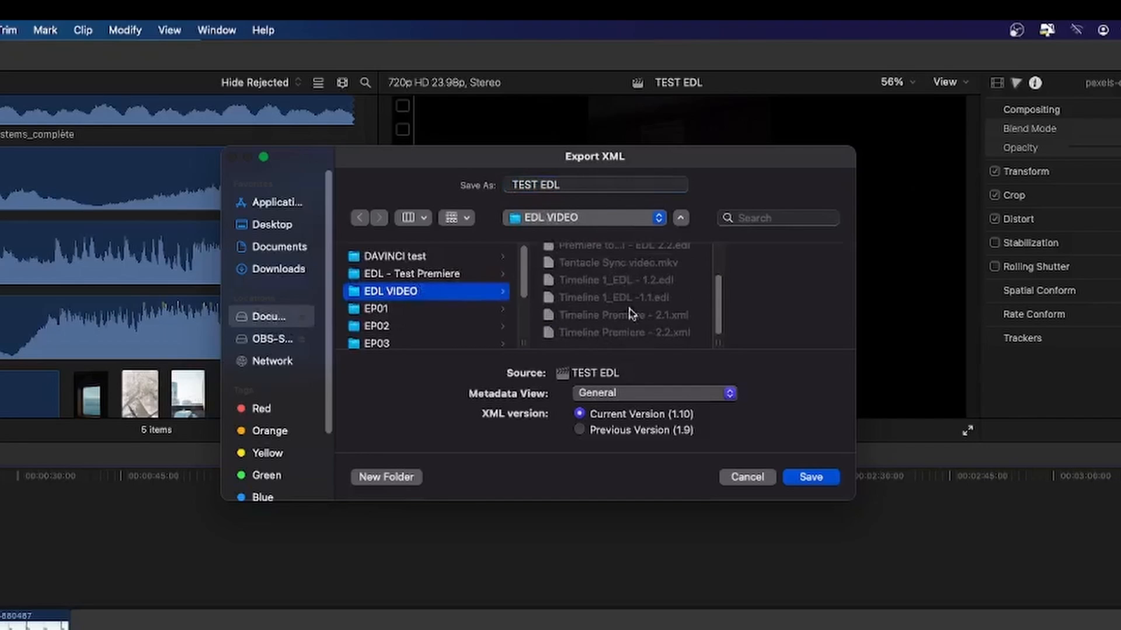
left_click(576, 184)
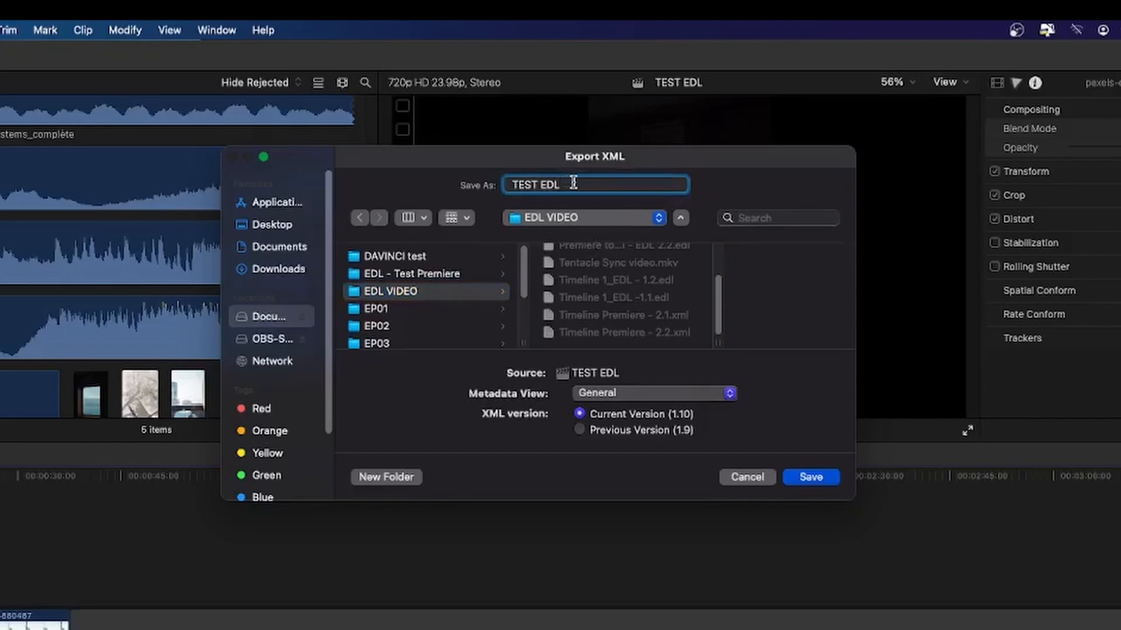
type("-Final")
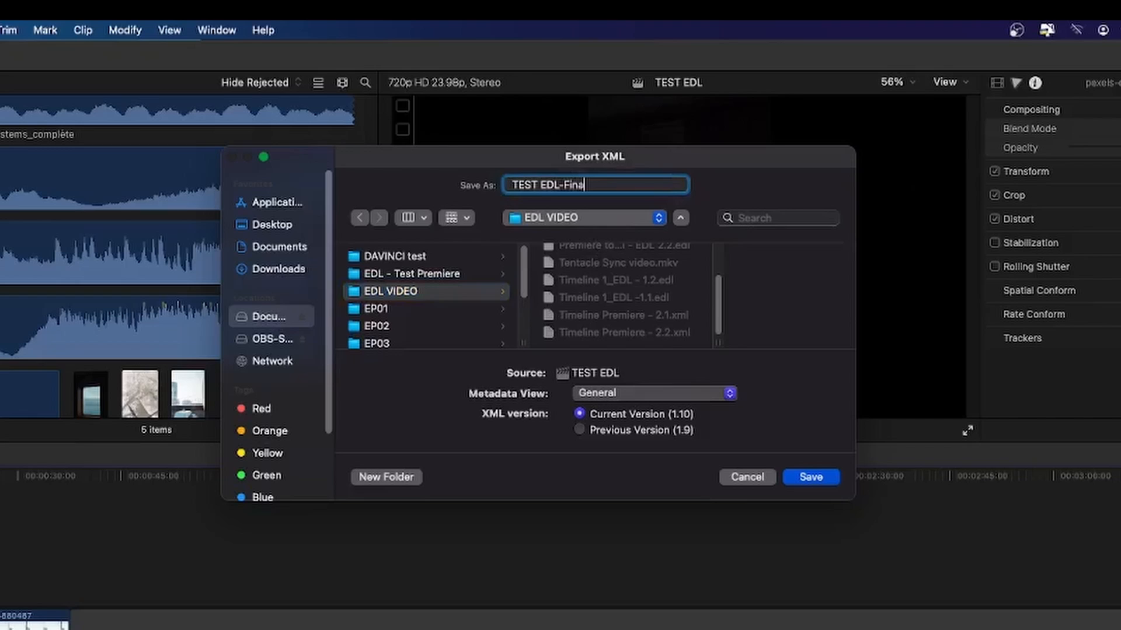
type("cut 1.1")
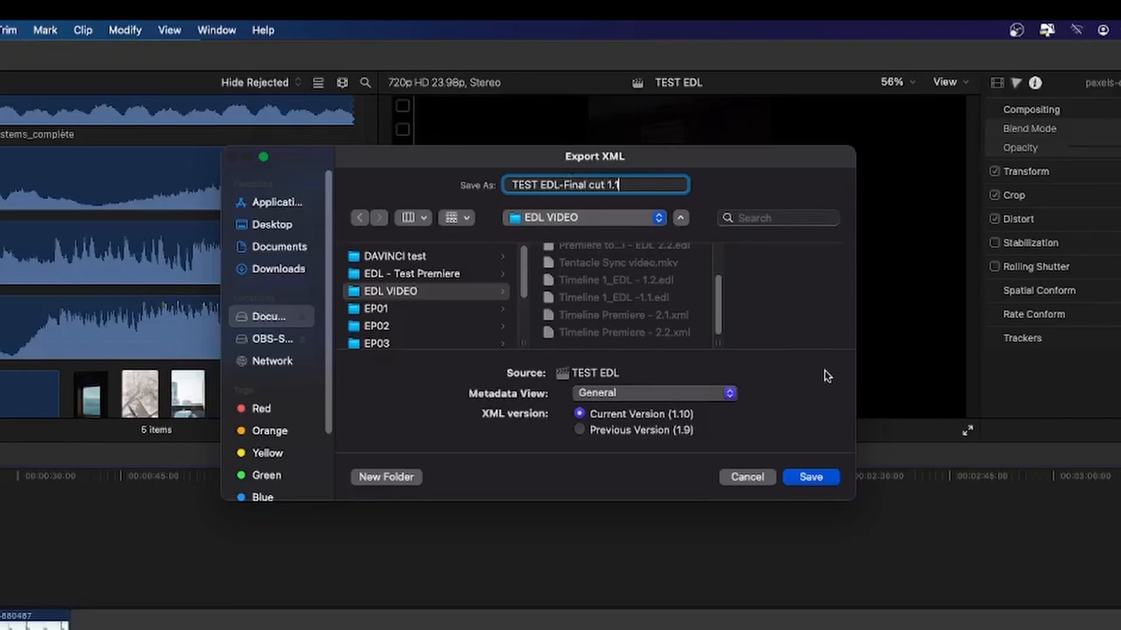
left_click(811, 477)
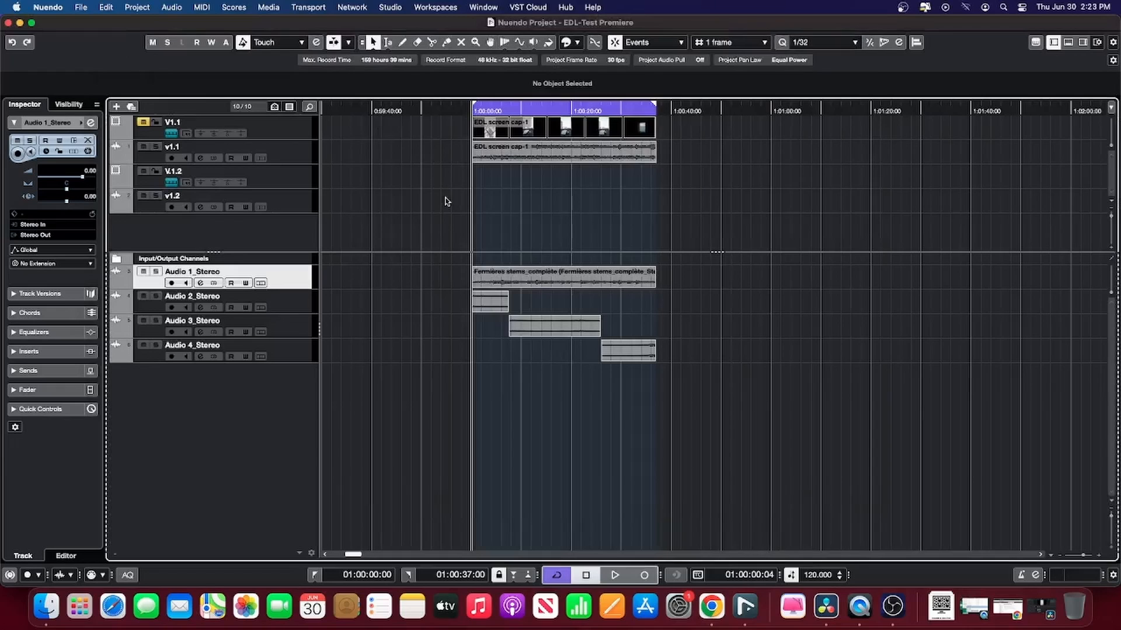
mouse_move(504, 218)
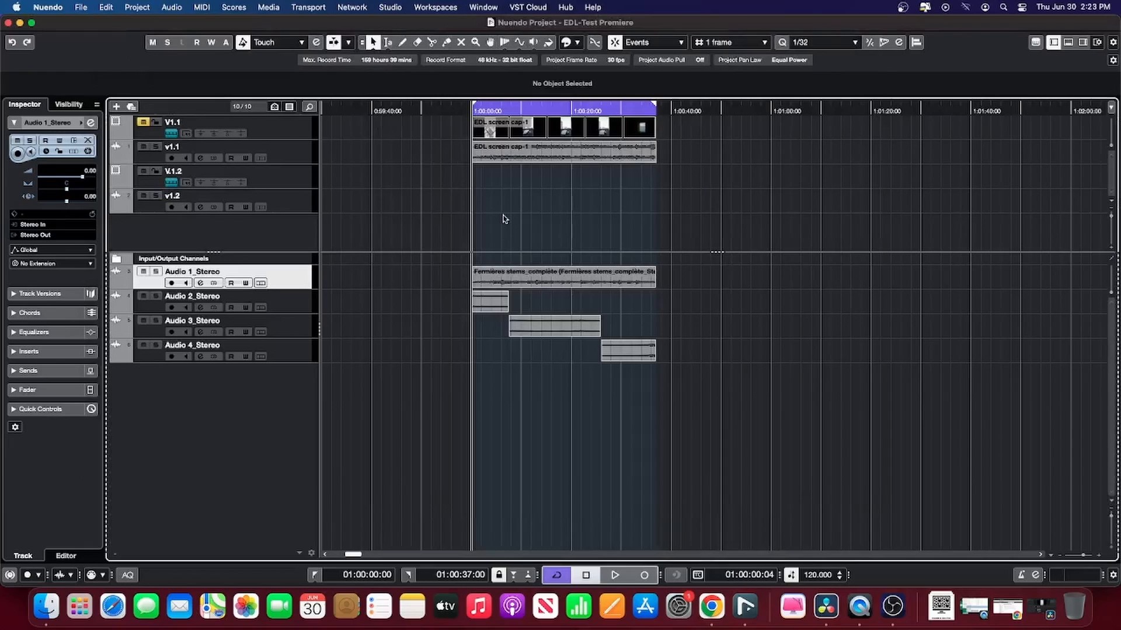
mouse_move(523, 220)
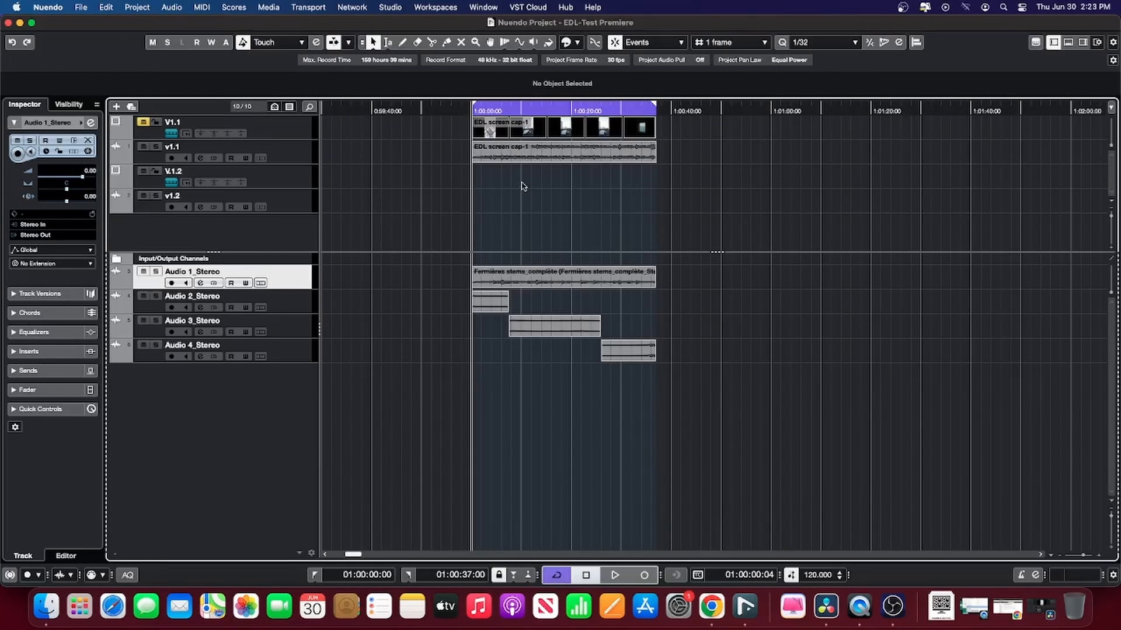
mouse_move(547, 412)
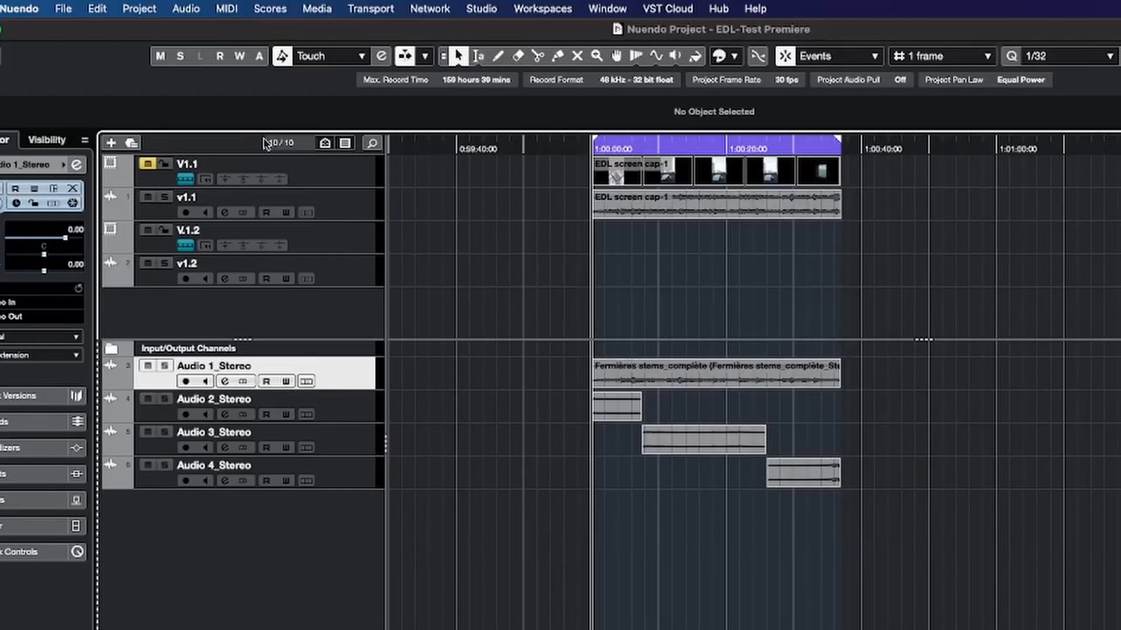
- Open ReConform from the Project menu in the EDL-Test Premiere project
left_click(138, 9)
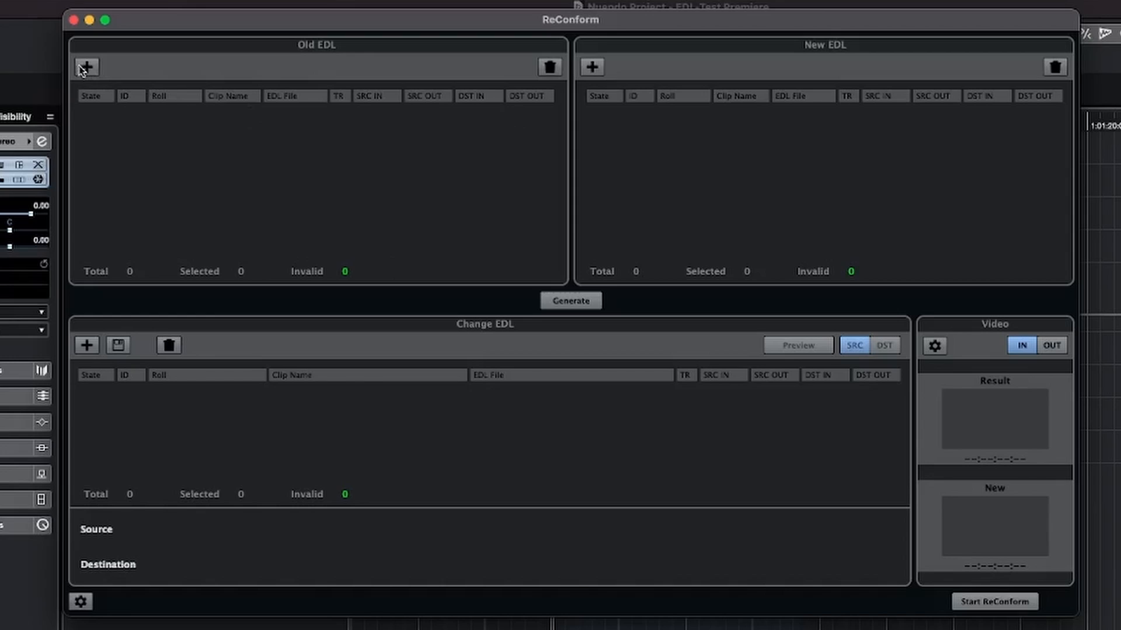
- Load EDL 1.1.edl into the Add EDL to Old List dialog
left_click(86, 66)
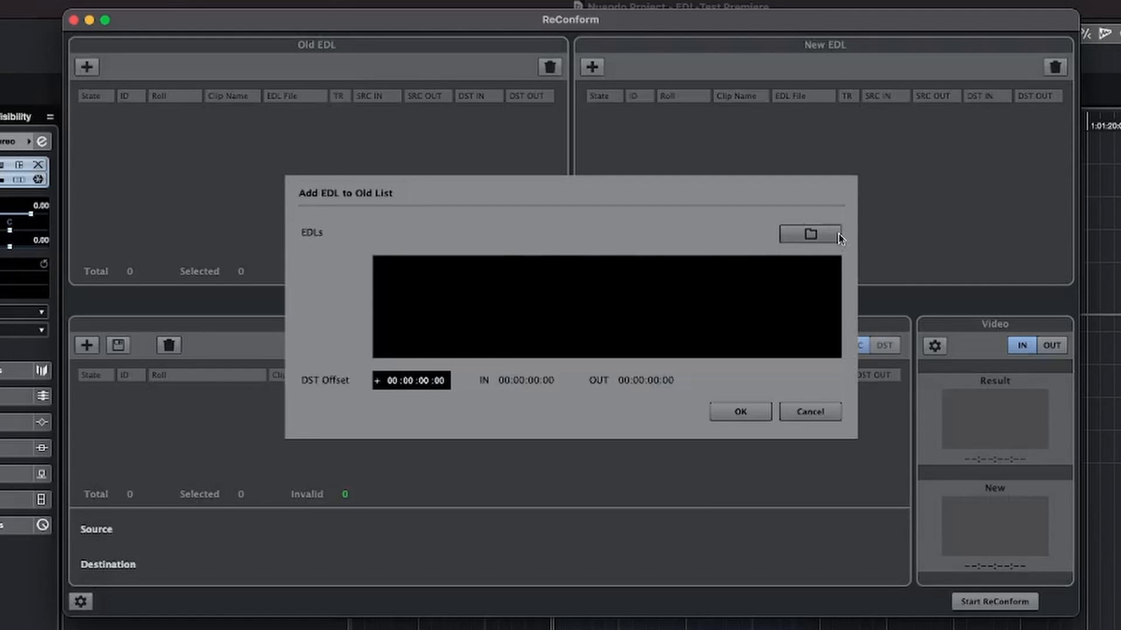
left_click(809, 234)
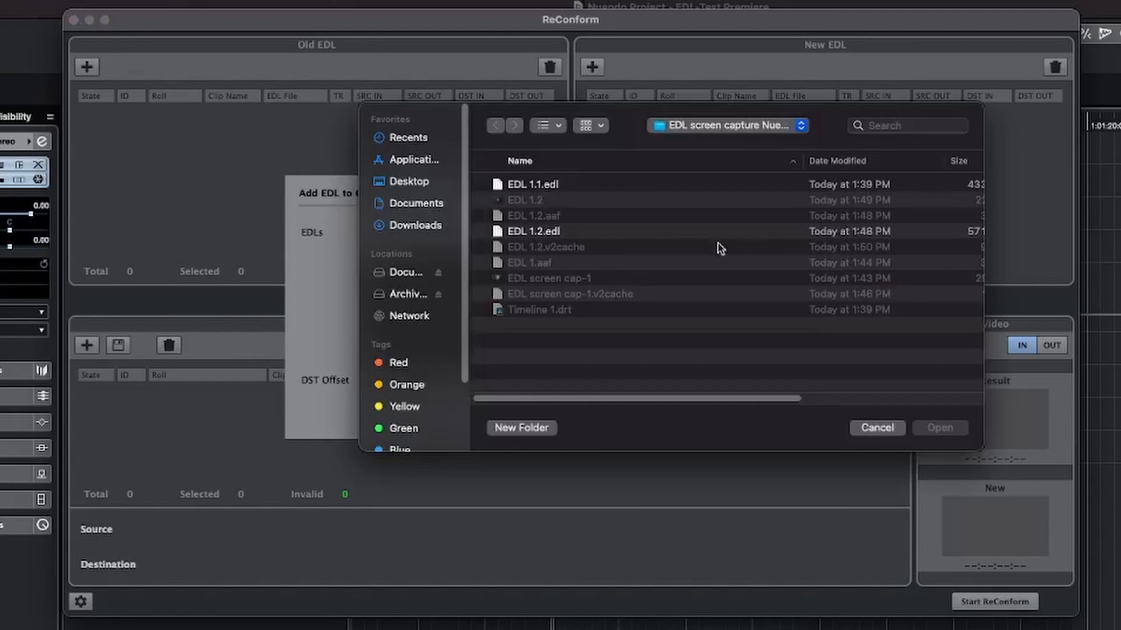
left_click(530, 183)
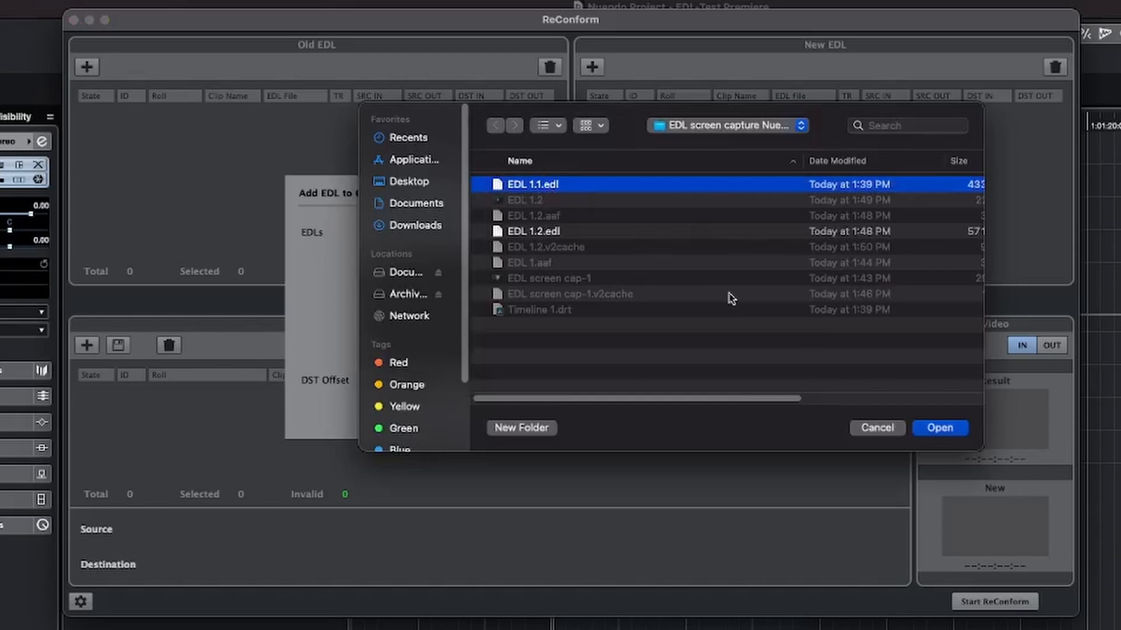
left_click(940, 427)
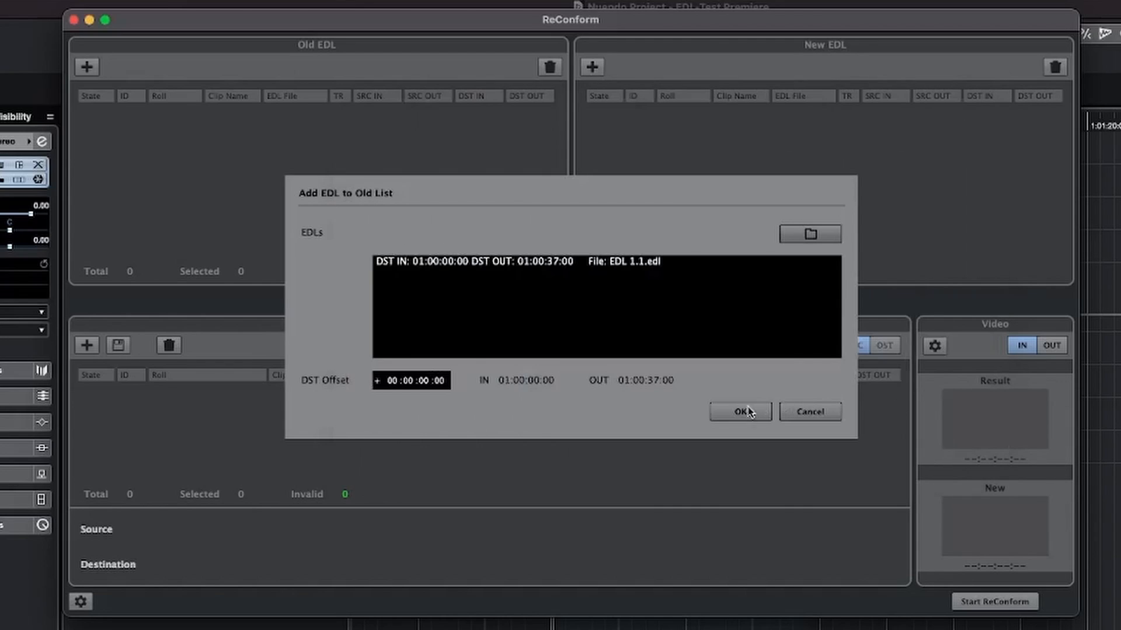
- Confirm EDL 1.1 as the old list and add EDL 1.2.edl as the new list
left_click(740, 411)
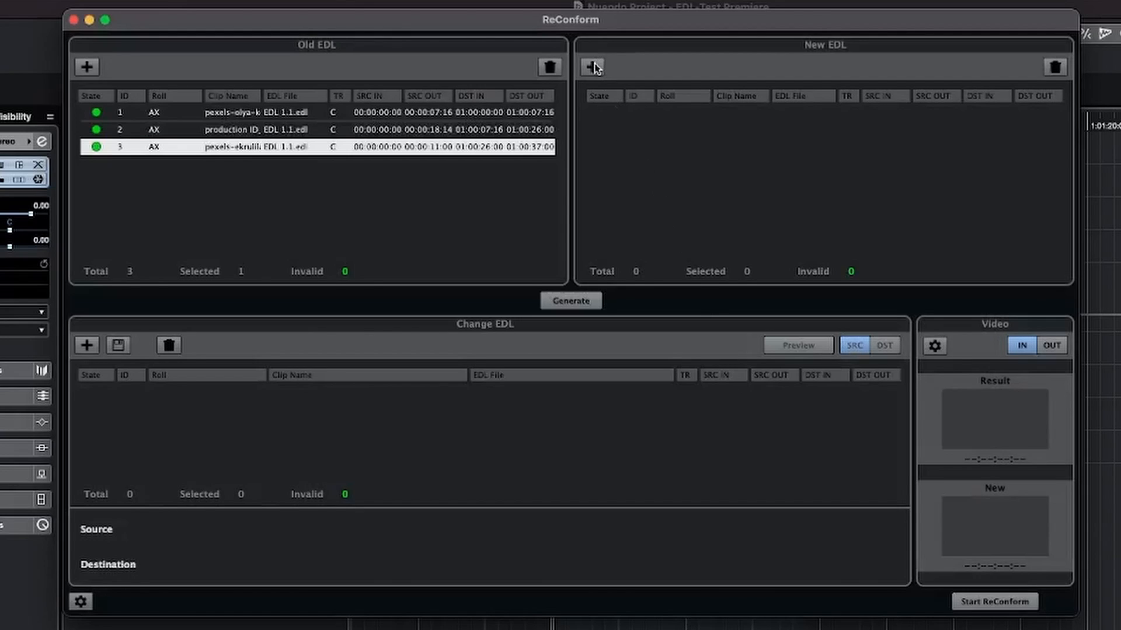
left_click(591, 67)
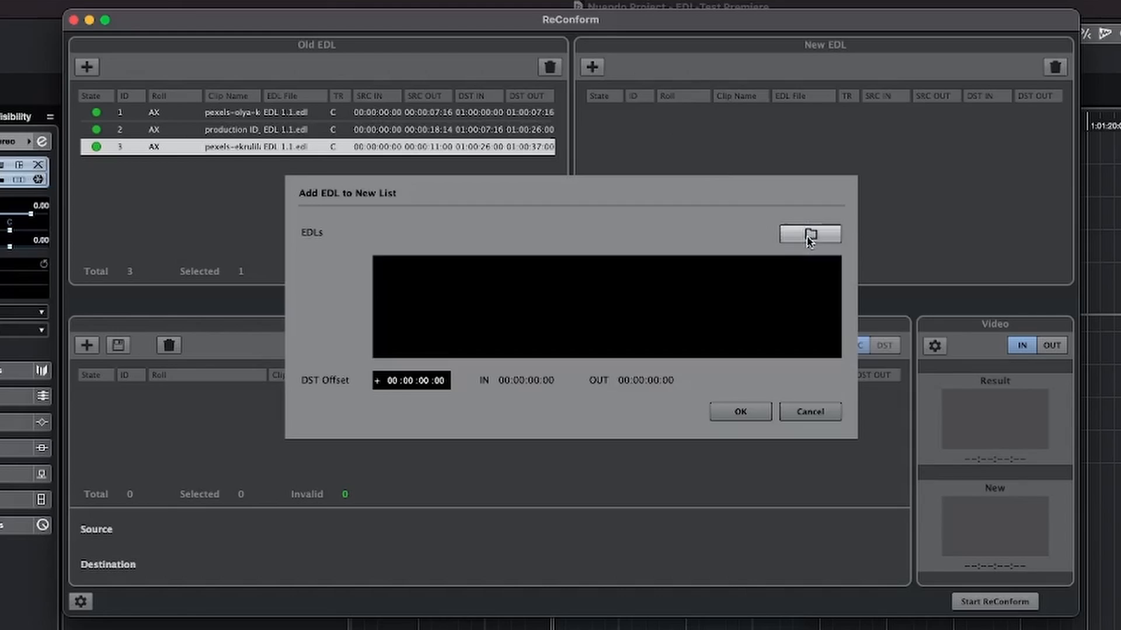
left_click(809, 234)
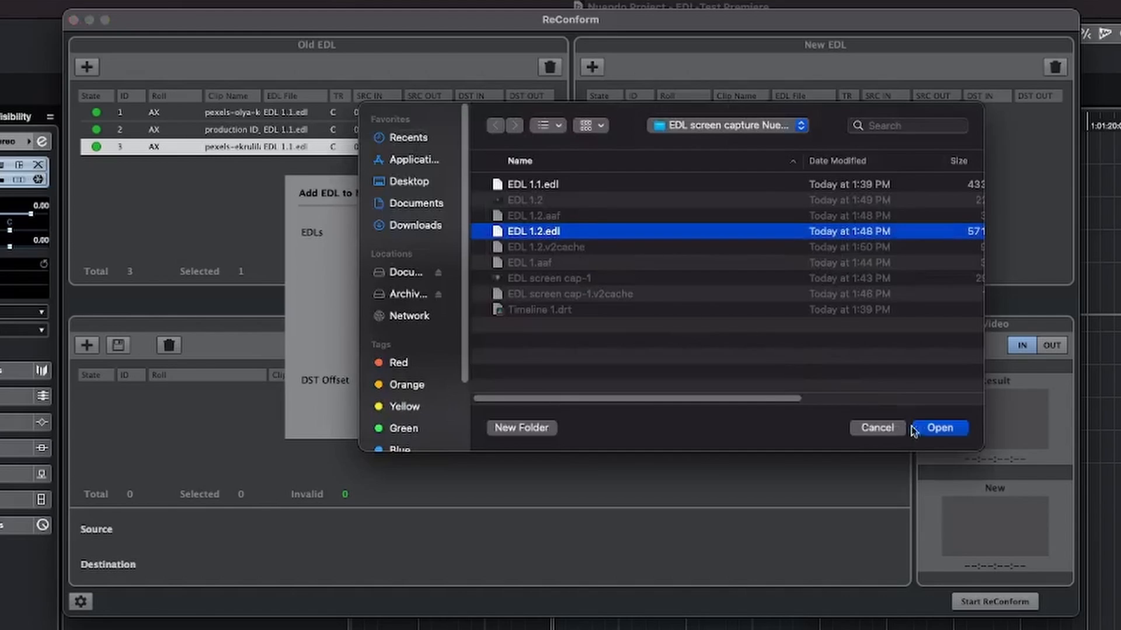
left_click(939, 428)
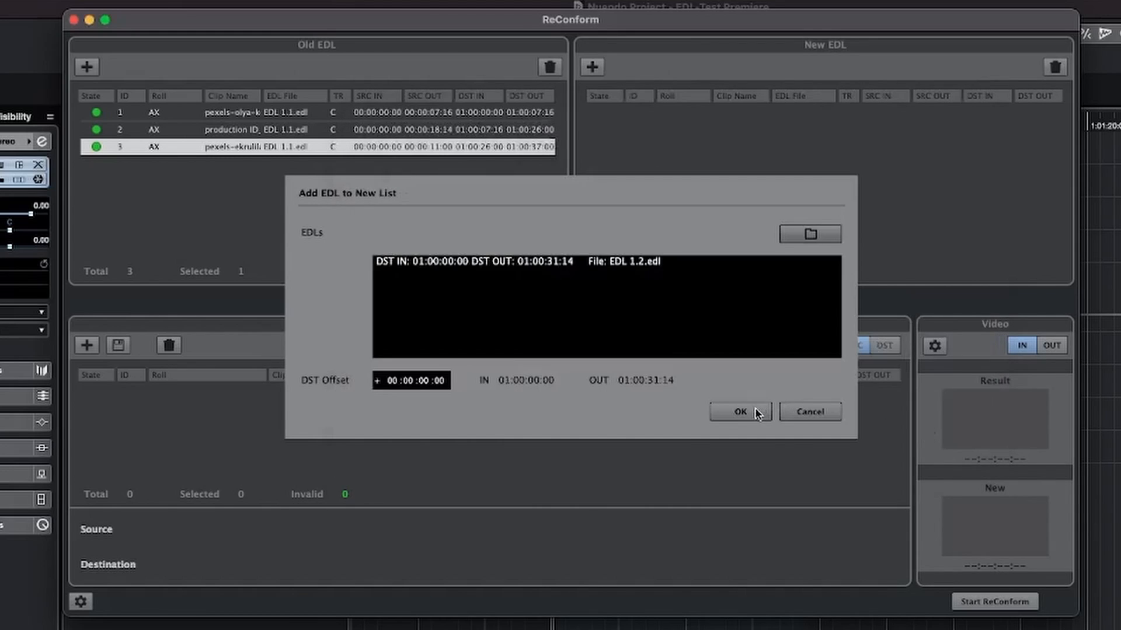
left_click(740, 411)
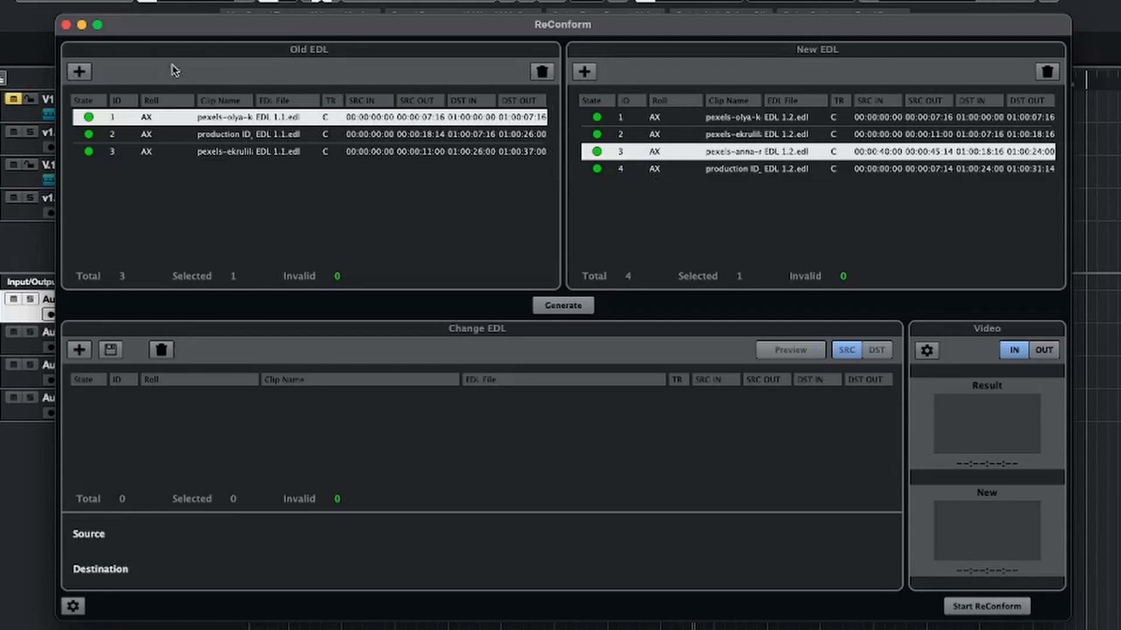
mouse_move(636, 86)
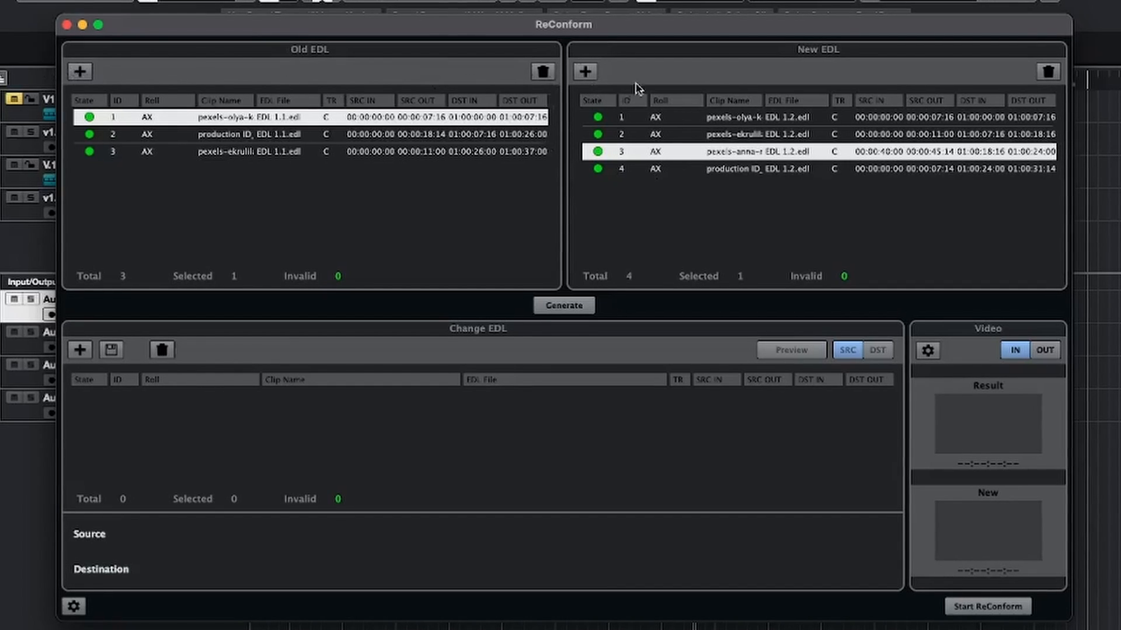
mouse_move(335, 144)
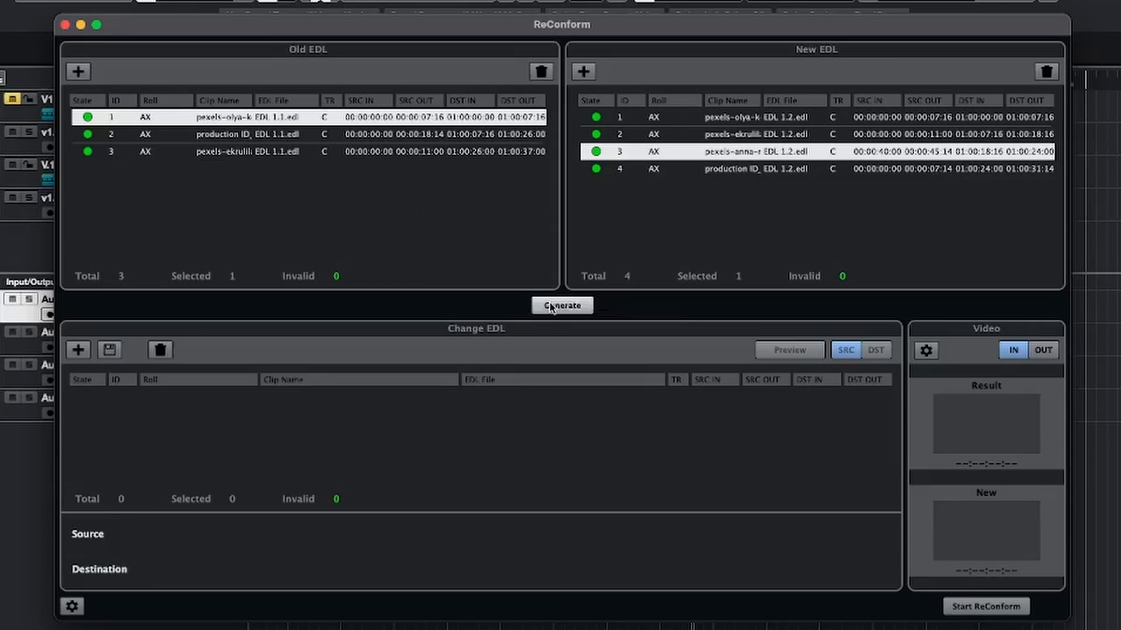
- Generate the change list and assign V1.1 as the old edit version
left_click(561, 305)
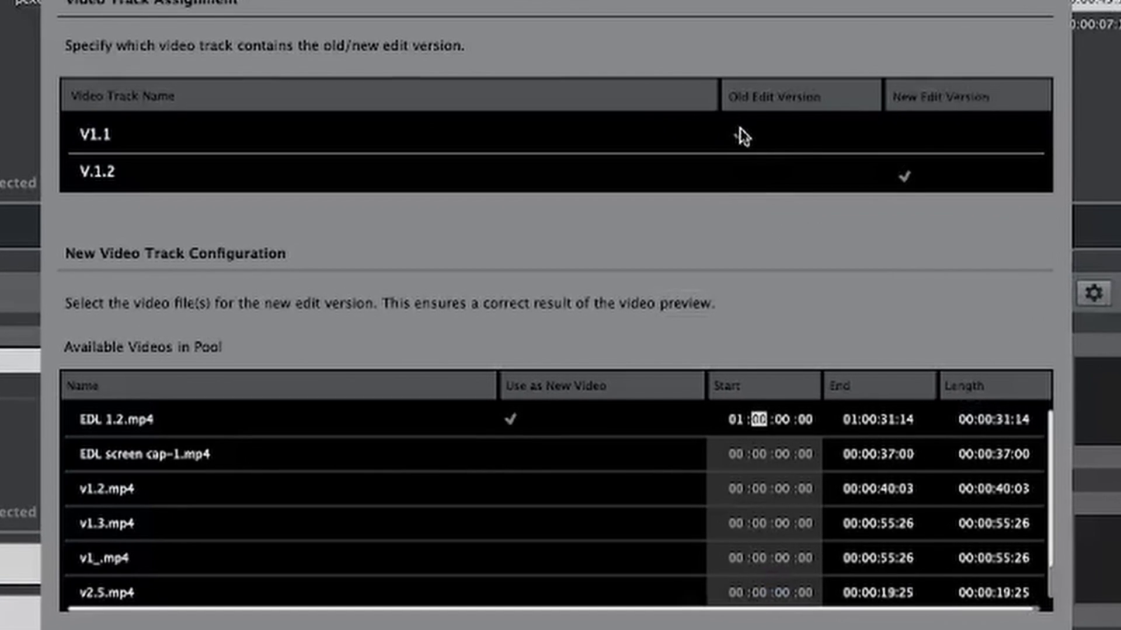
left_click(740, 133)
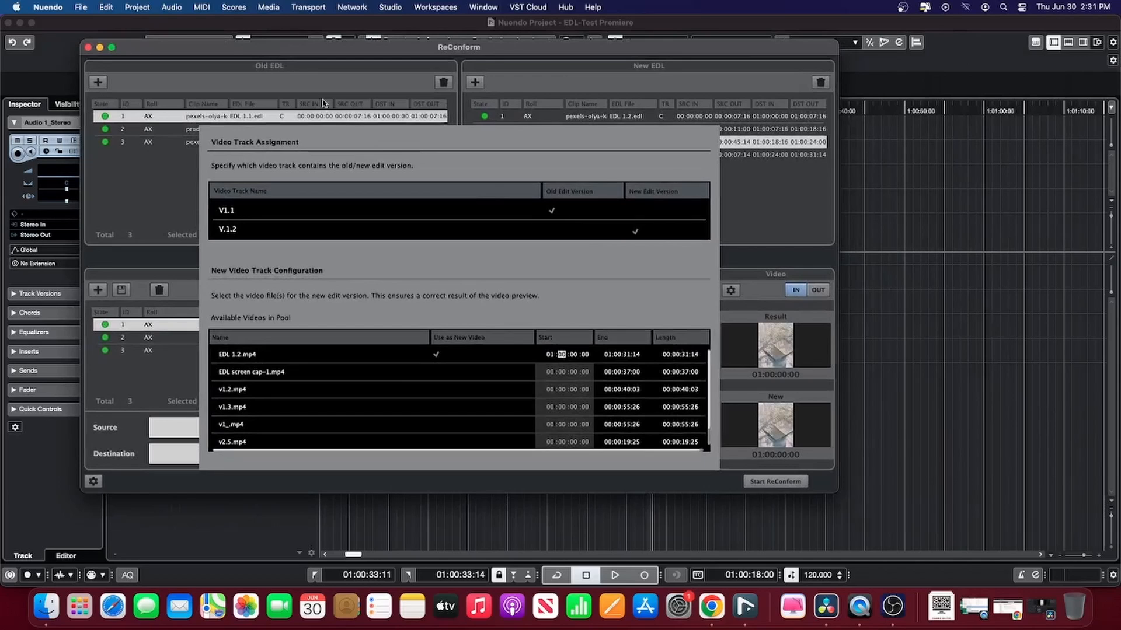
mouse_move(770, 256)
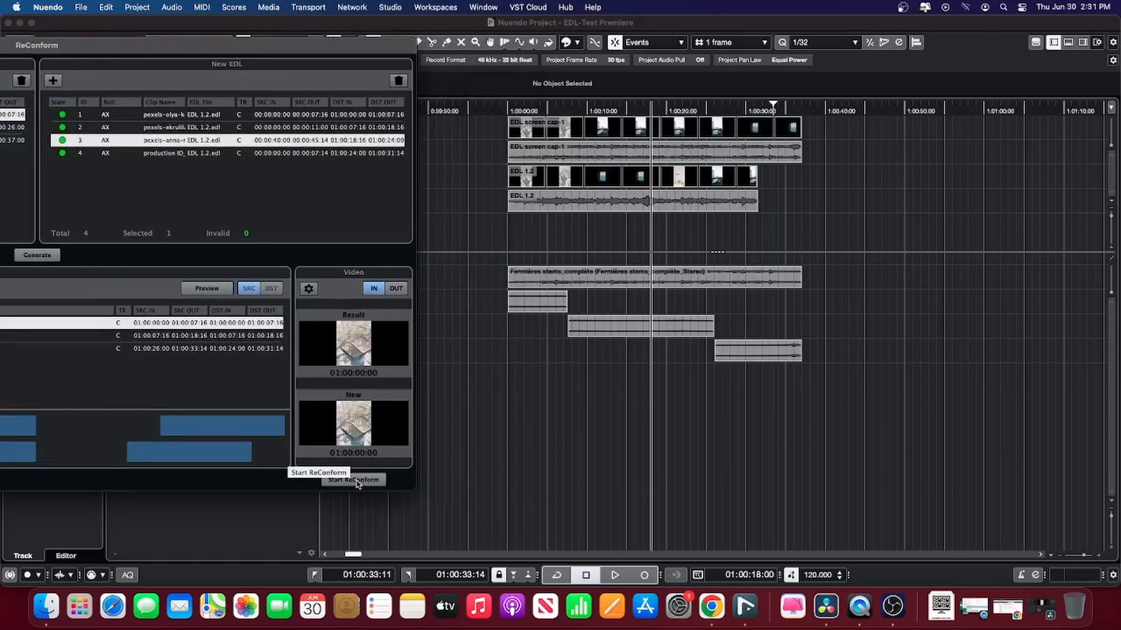
- Run Start ReConform to rearrange events to the EDL 1.2 edit
left_click(354, 480)
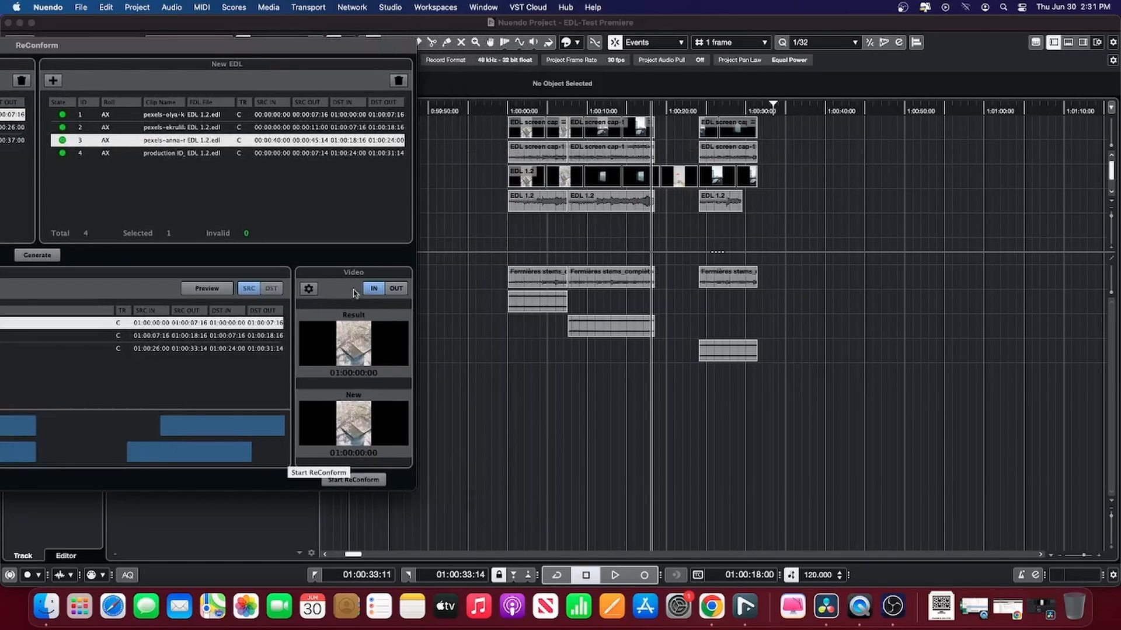